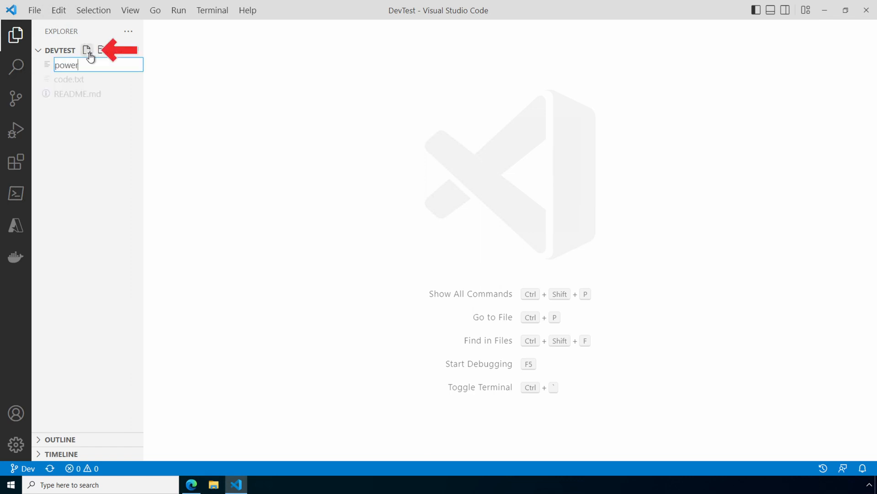
Step: Create powershell.ps1, then commit it as 'Add PowerShell File' and push to Dev
text(shell.)
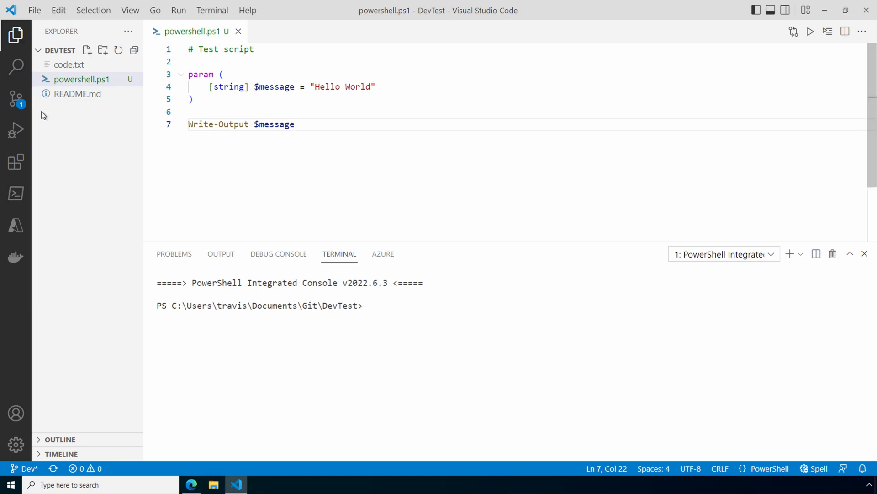
click(15, 98)
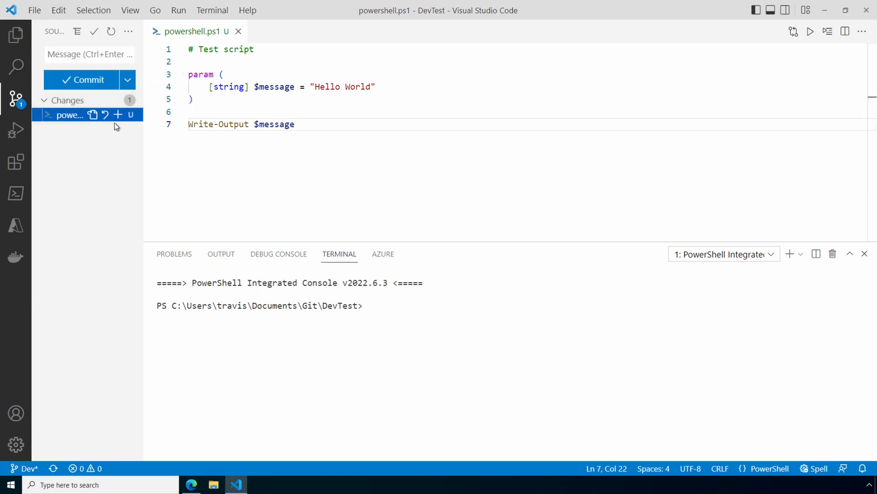
click(117, 114)
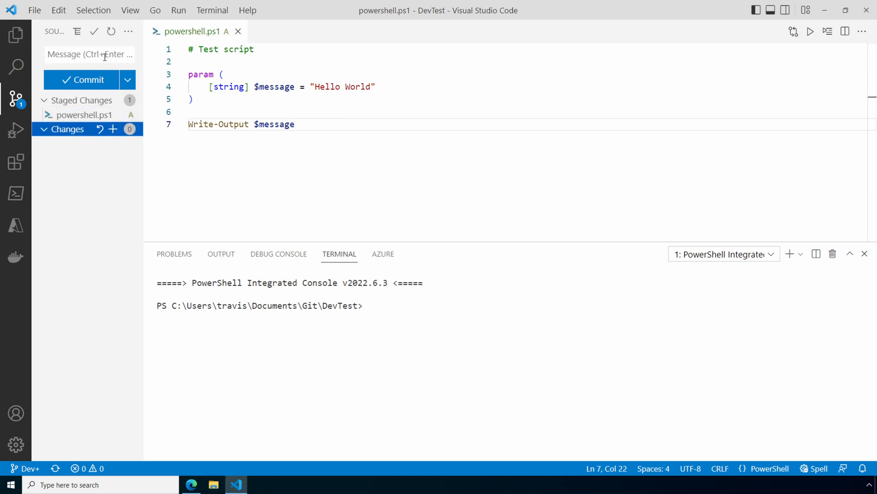
text(Add Power)
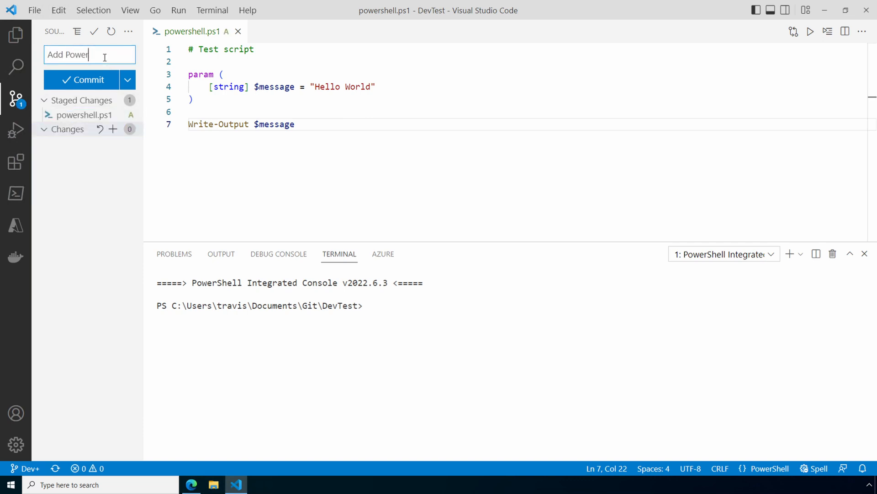
text(Shell F)
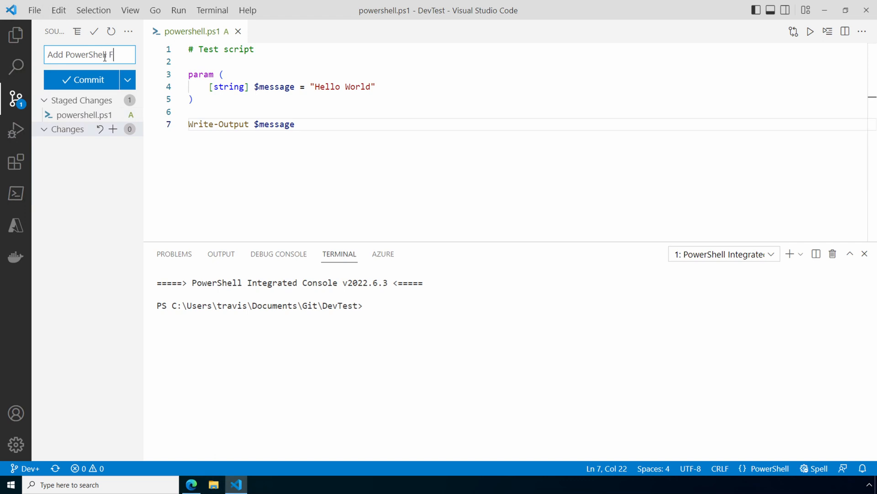
click(127, 93)
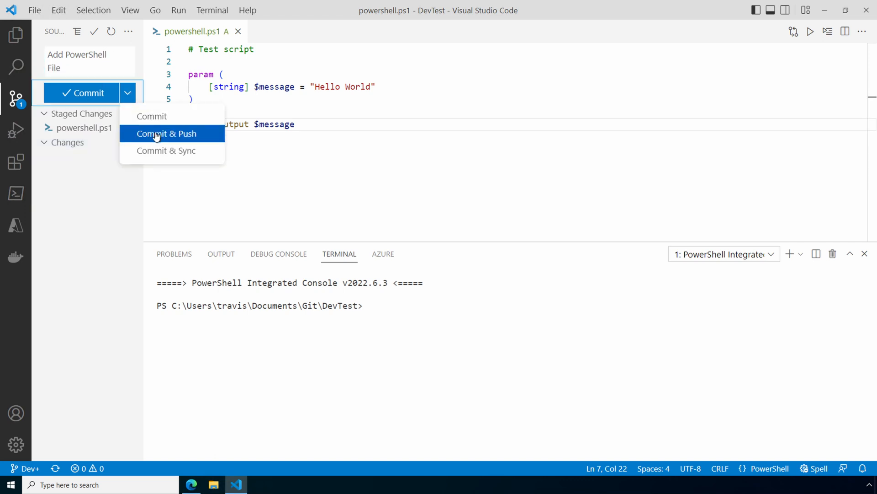
click(167, 133)
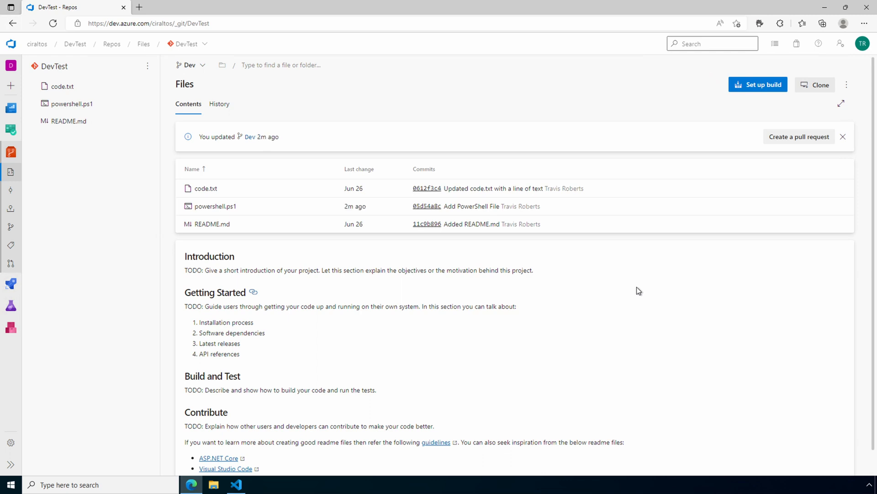
Step: Use Set up build on the DevTest repository to begin a new pipeline
click(758, 84)
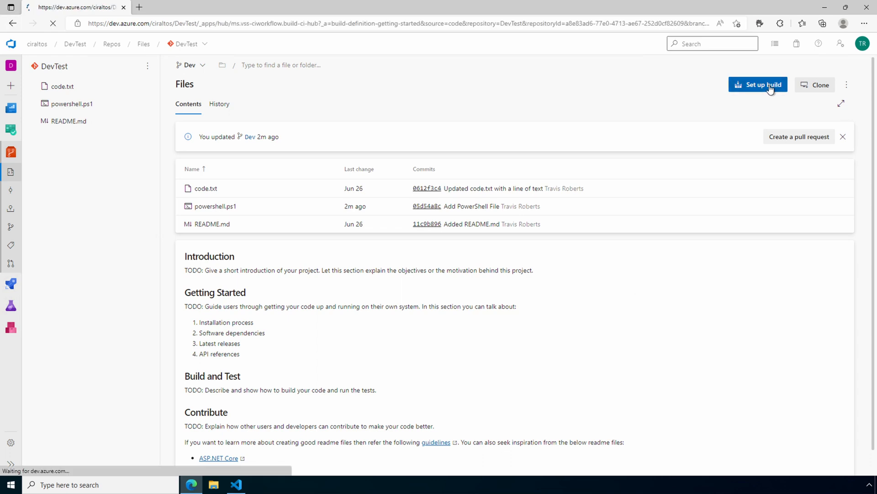
click(758, 84)
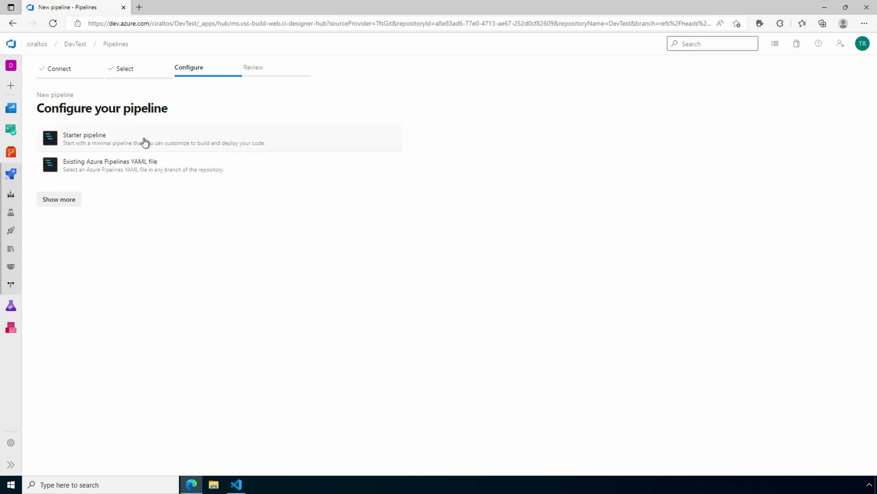
Step: Save and run the Starter pipeline YAML, committing it directly to Dev
click(84, 138)
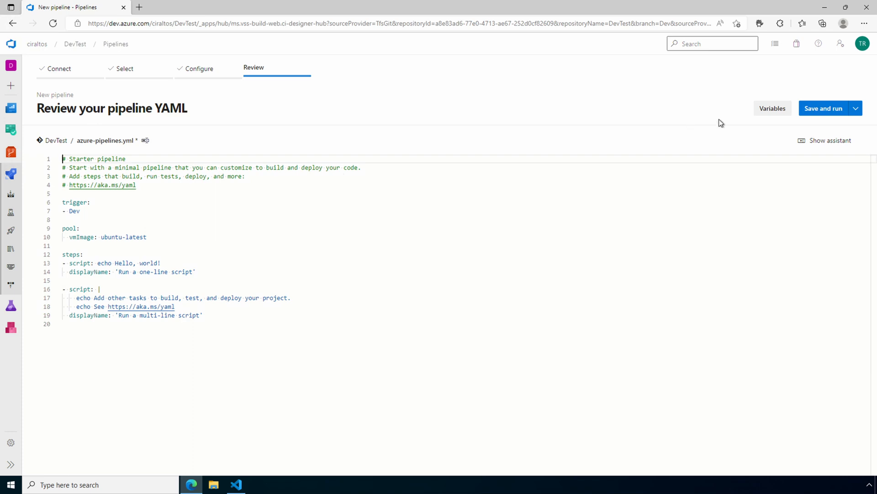
click(823, 108)
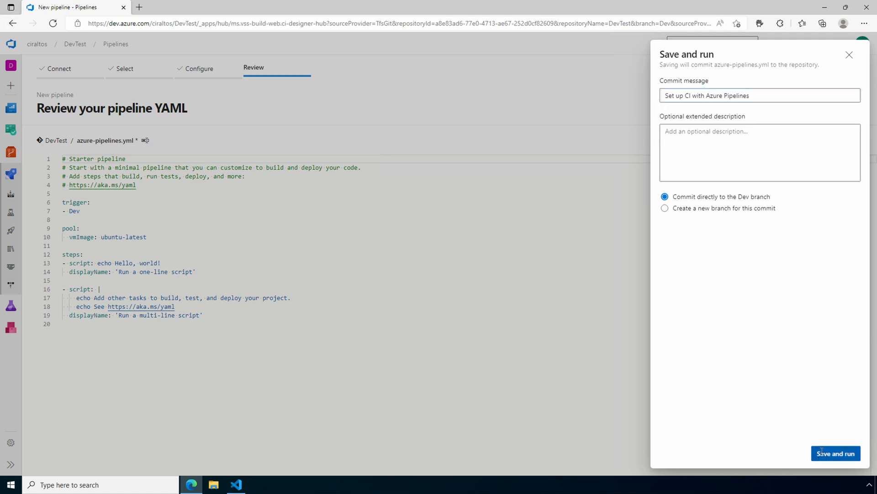
click(834, 453)
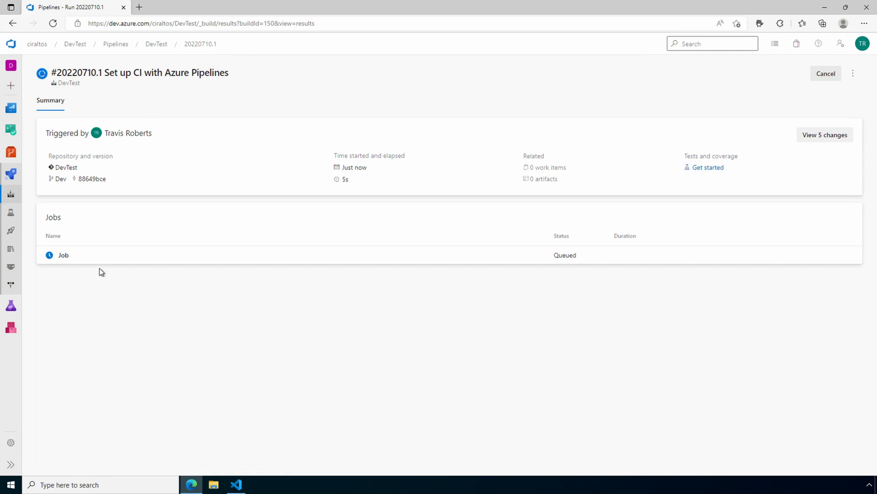
Step: Check the job's one-line and multi-line script outputs, then return to Repos
click(63, 254)
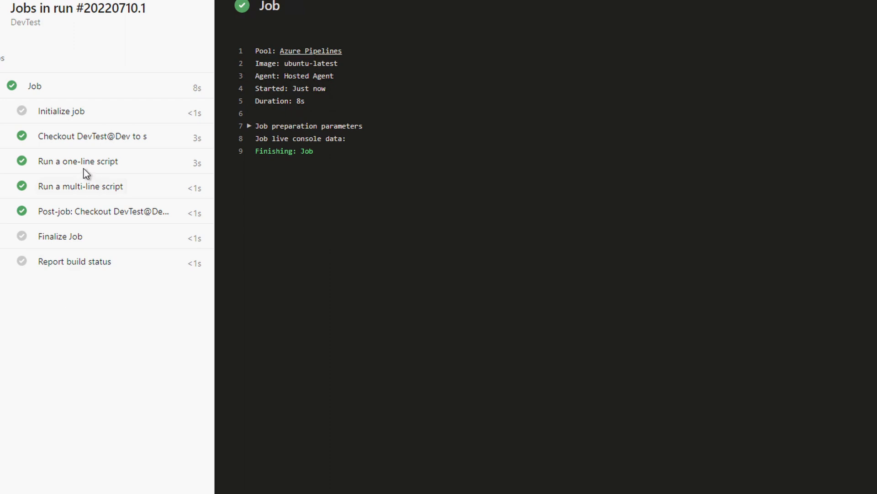
click(78, 161)
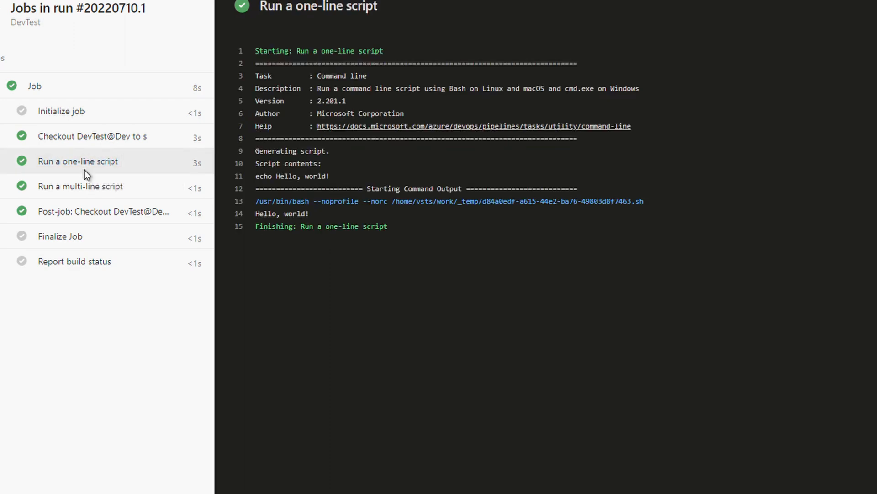
click(80, 186)
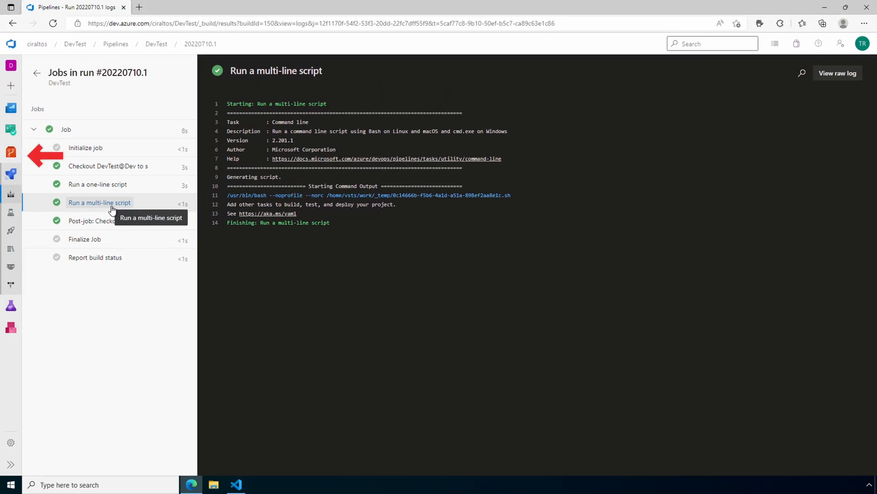
click(10, 152)
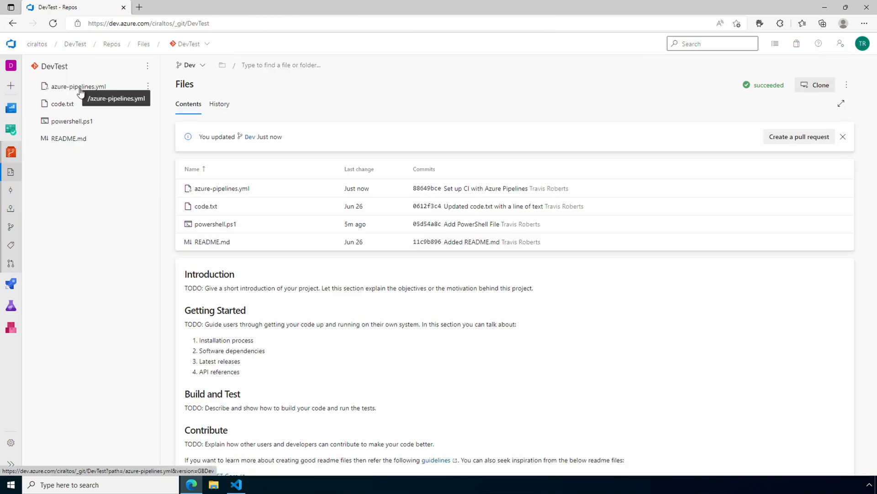
Step: View azure-pipelines.yml in the DevTest repo, showing its Dev trigger and script steps
click(78, 86)
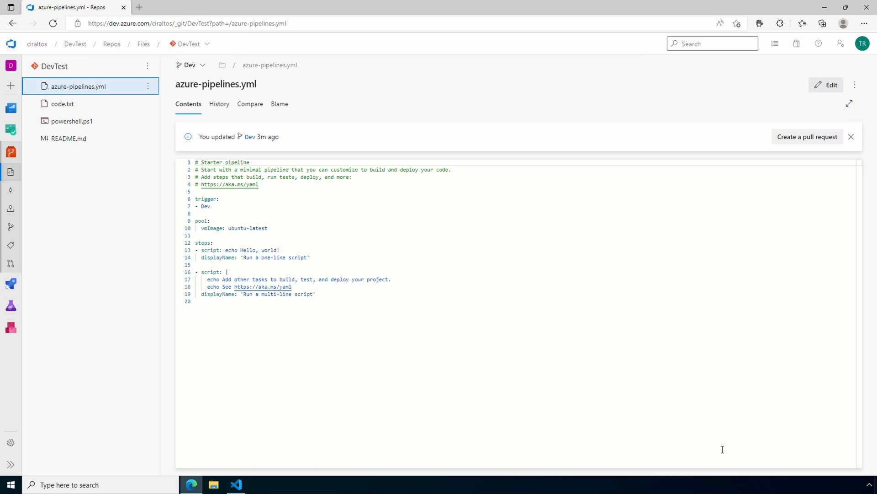
click(11, 284)
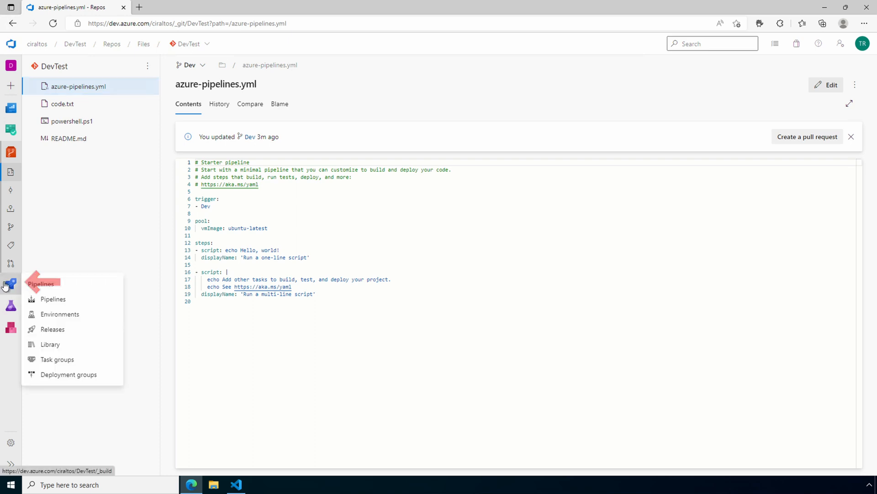
Step: Open the DevTest pipeline's YAML for editing from the Pipelines list
click(53, 299)
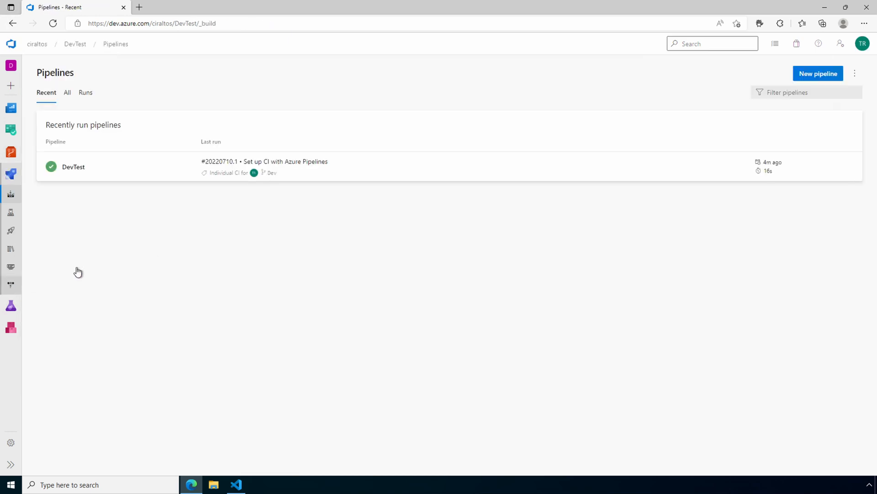
click(850, 167)
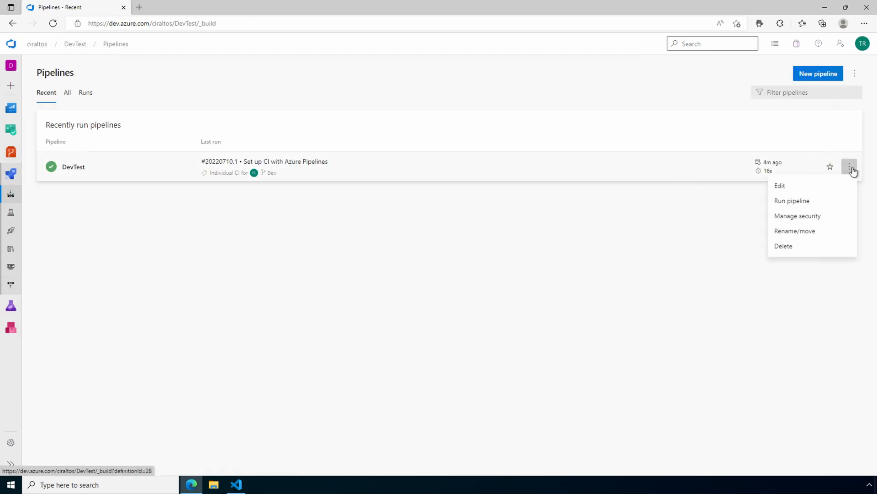
click(780, 185)
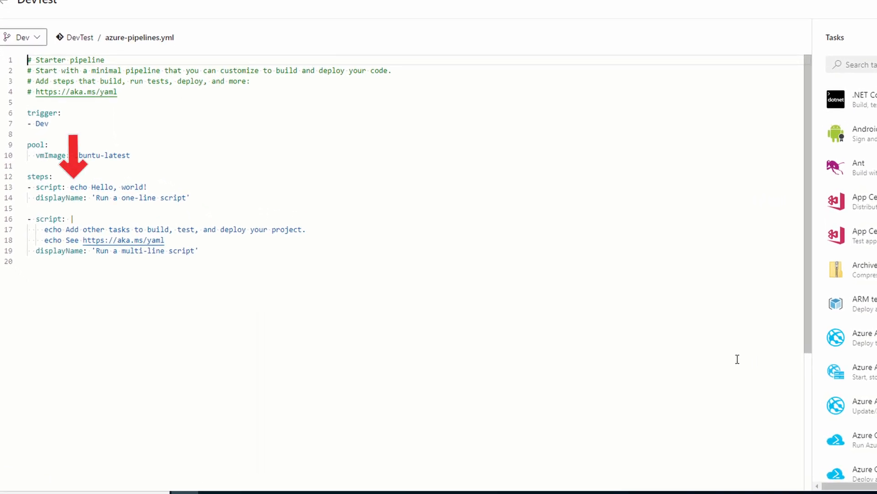
Step: Delete both starter script steps (lines 13–19) under steps
drag(35, 197, 204, 251)
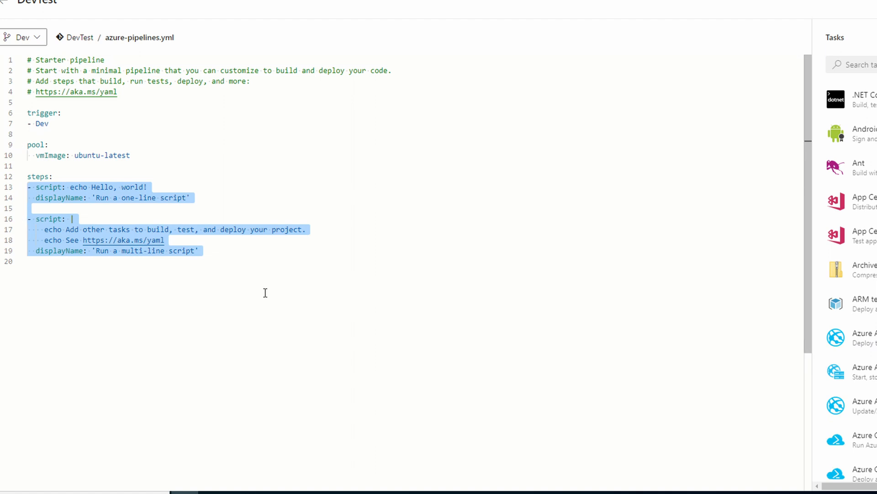
key(Delete)
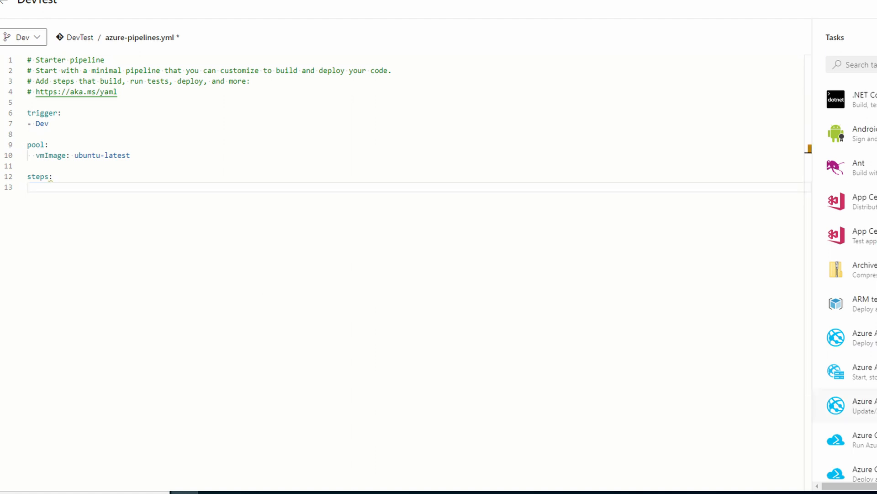
click(28, 187)
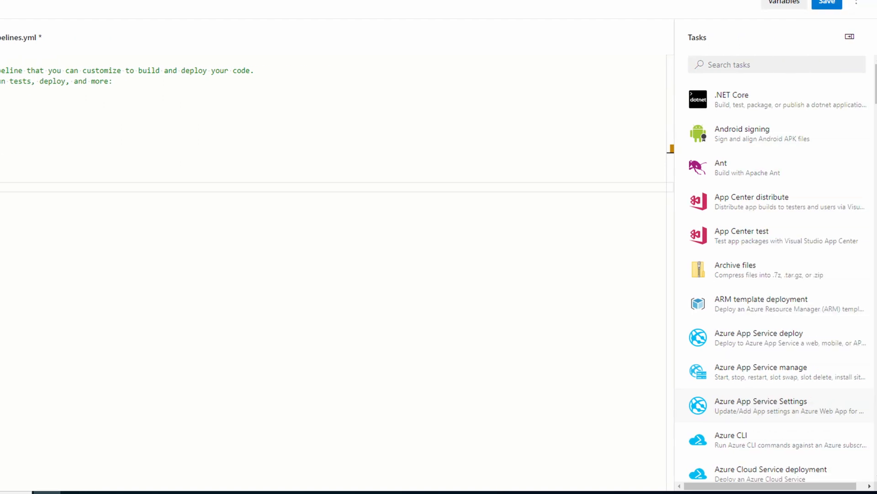
Step: Insert an inline PowerShell task writing "Hello World From Inline" into the steps
click(777, 64)
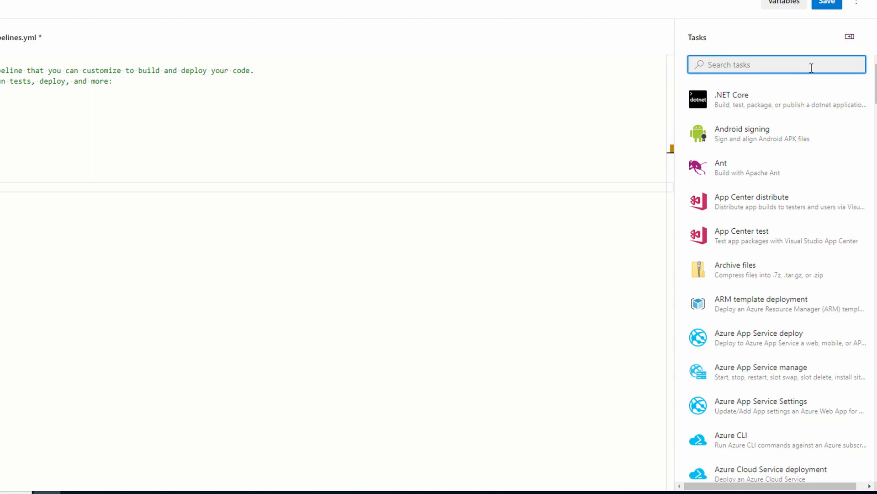
text(powershell)
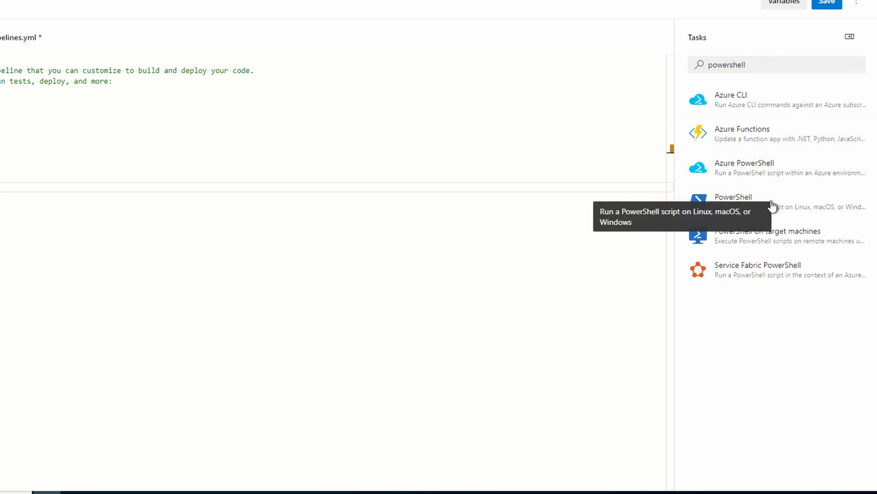
click(733, 197)
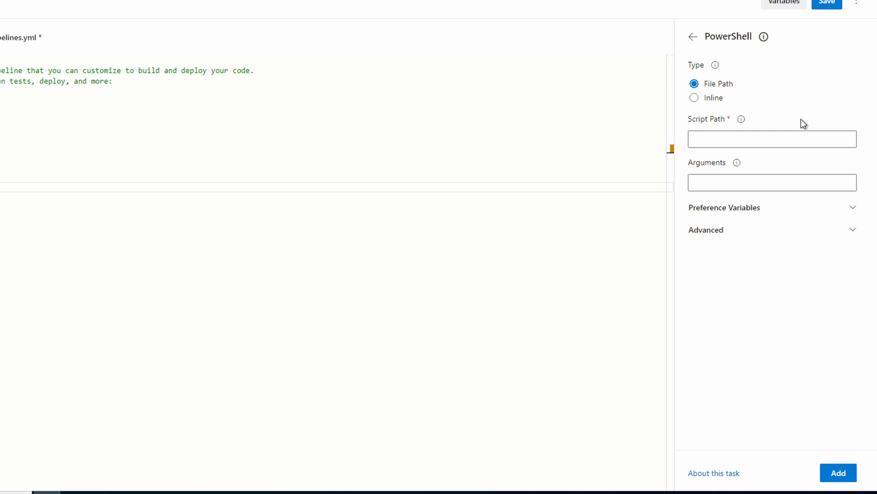
click(693, 98)
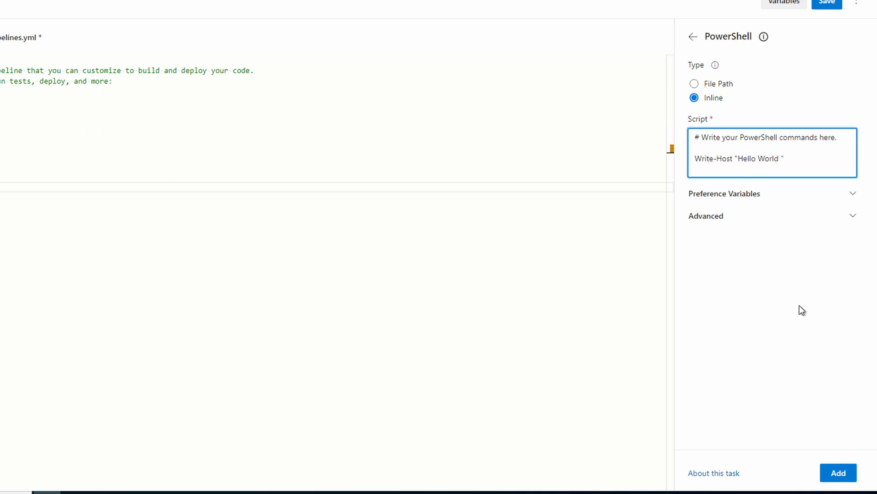
text(From)
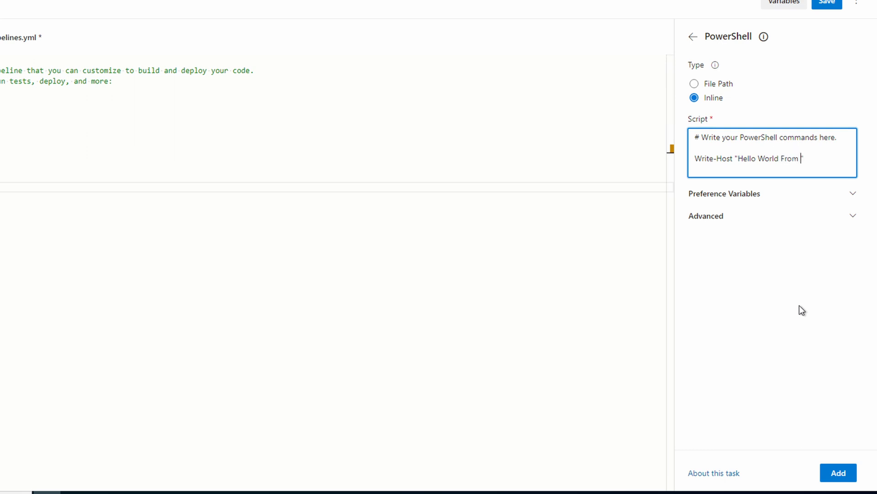
text(Inline)
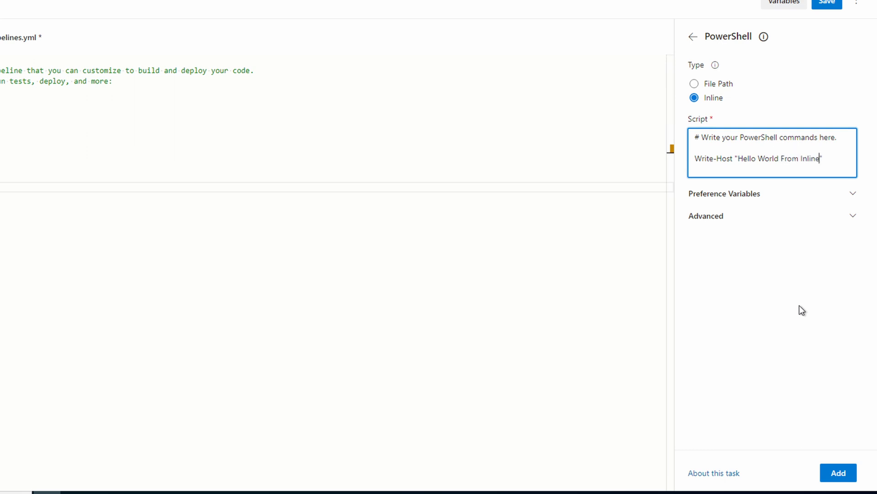
text(")
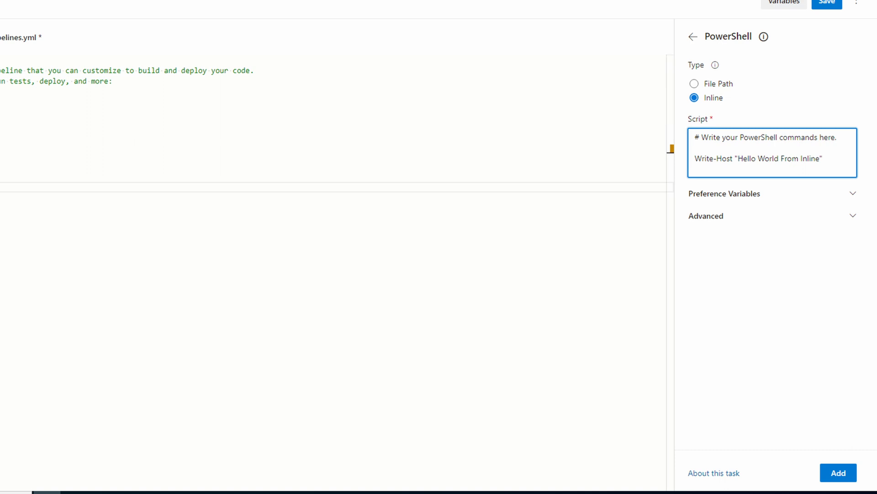
click(724, 194)
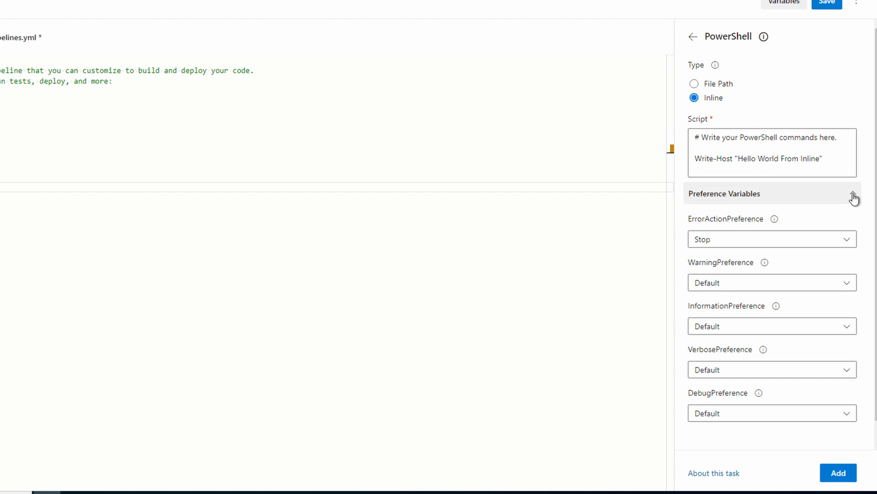
click(724, 193)
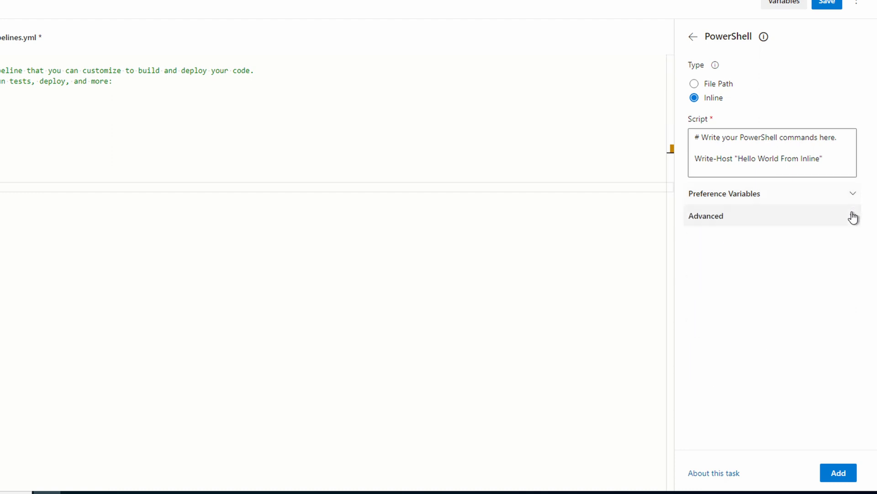
click(706, 215)
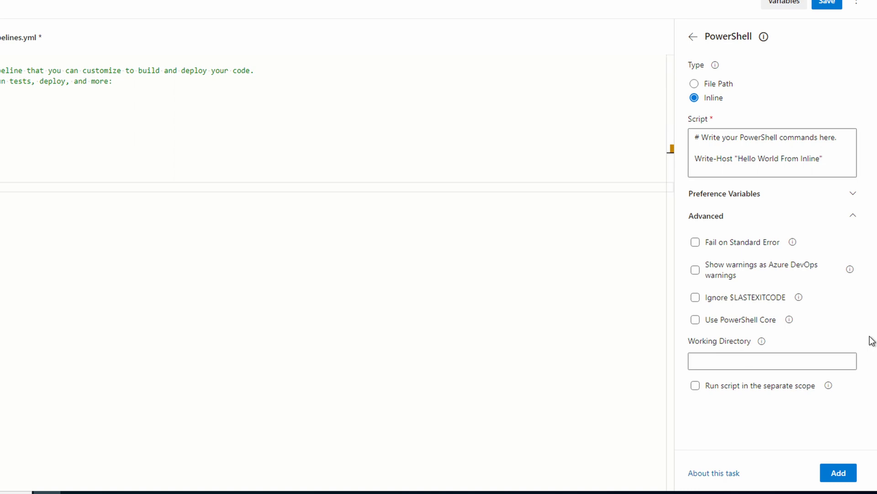
mouse_move(838, 472)
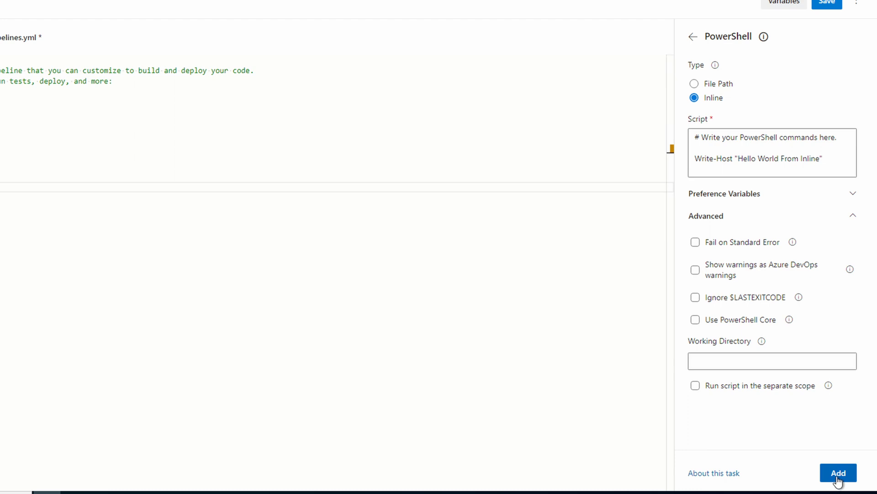
click(838, 472)
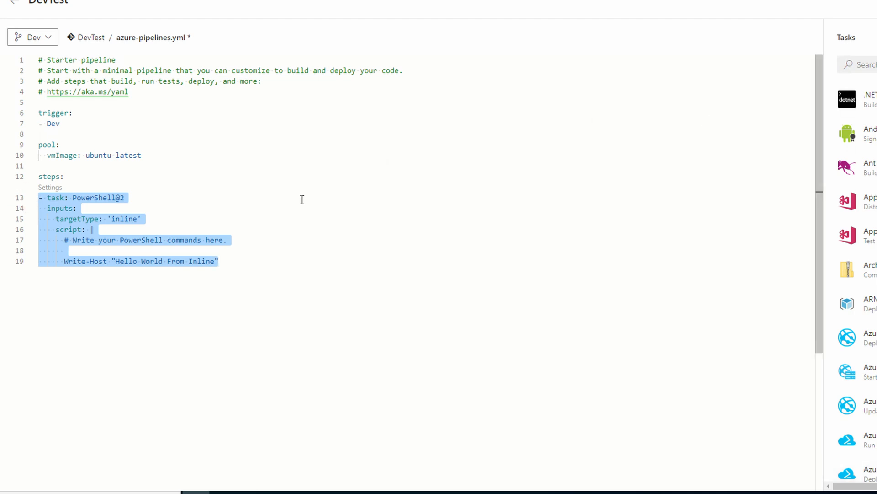
Step: Add displayName: 'Inline PowerShell' to the inline PowerShell@2 task
click(124, 197)
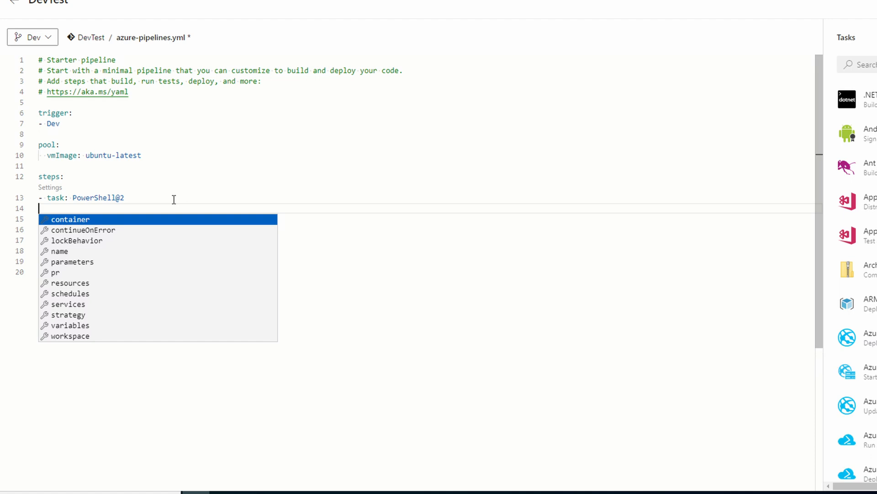
text(display)
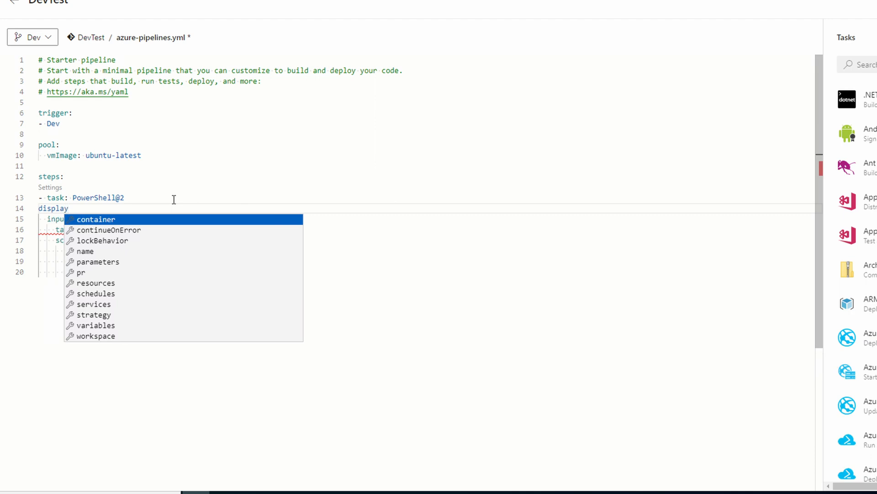
key(Backspace)
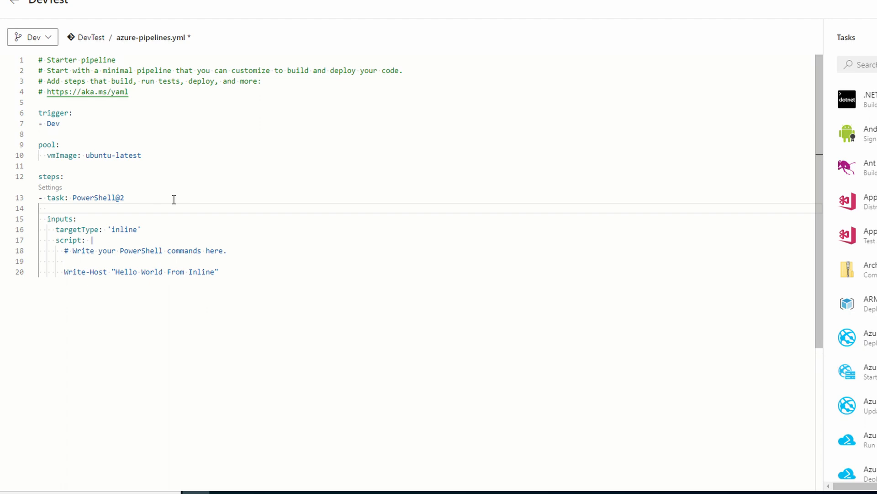
text(displayName: ')
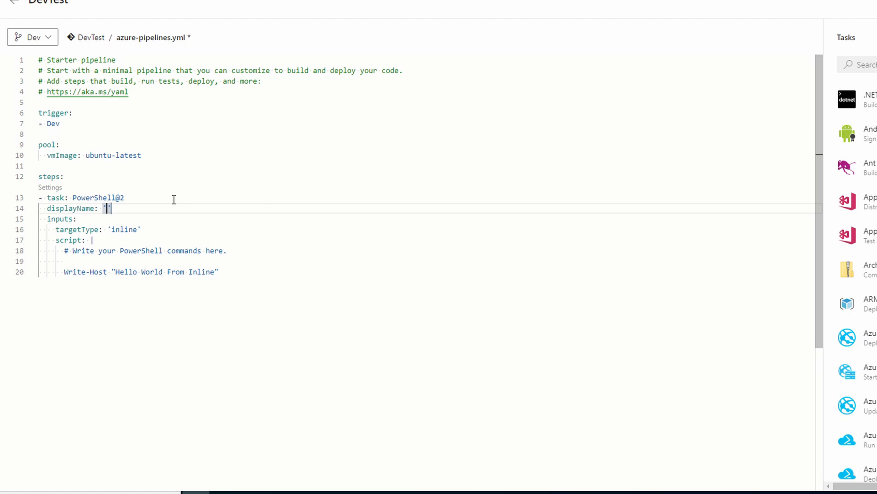
text(Inline P)
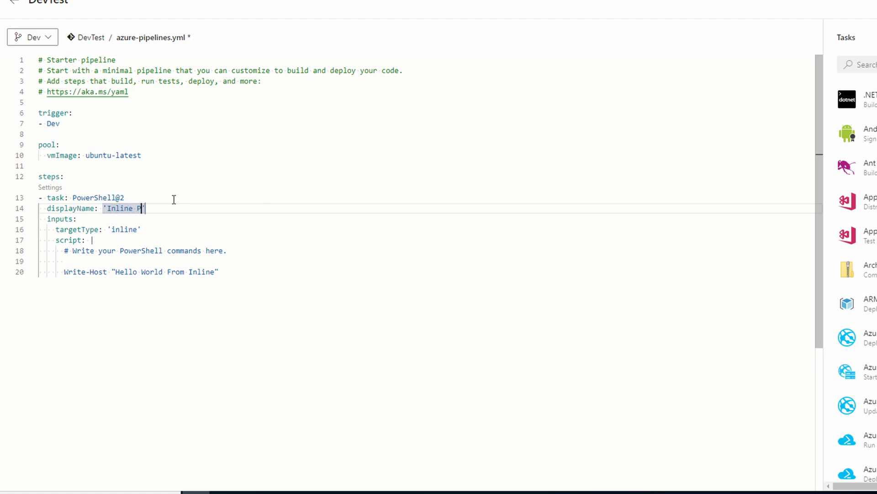
text(owerShell)
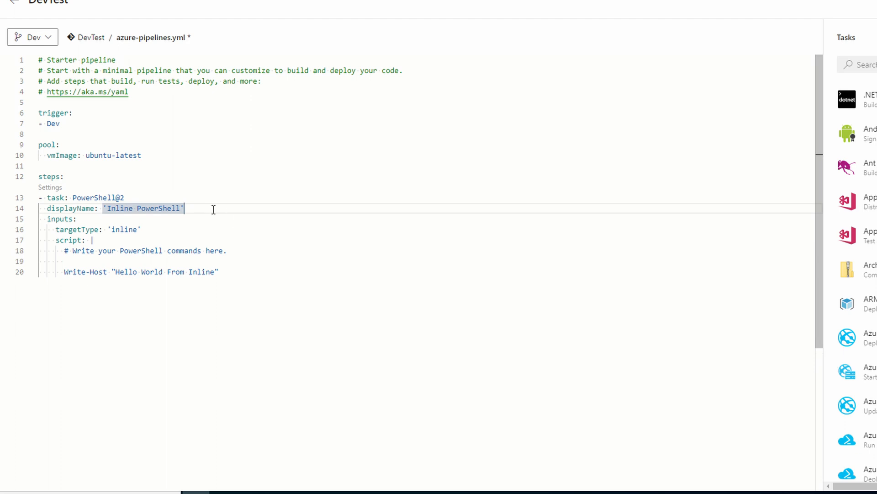
mouse_move(566, 210)
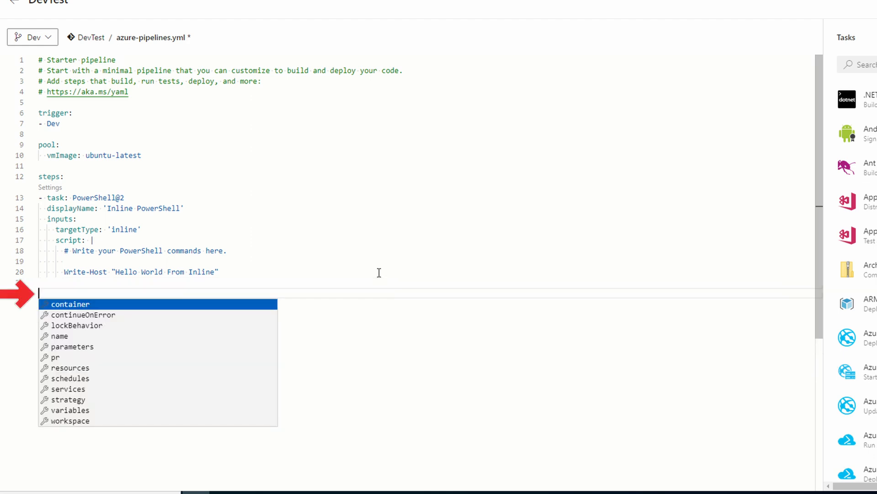
Step: Add a file-based PowerShell task with Script Path powershell.ps1 below the inline task
key(enter)
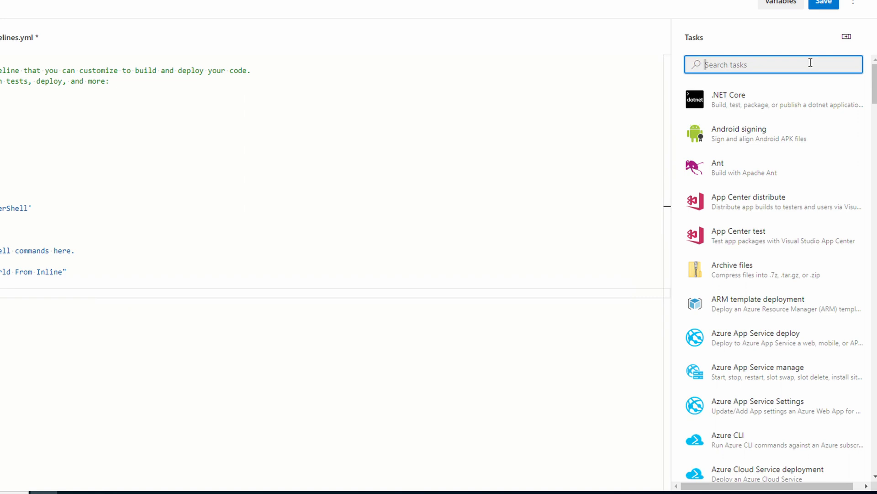
text(powersh)
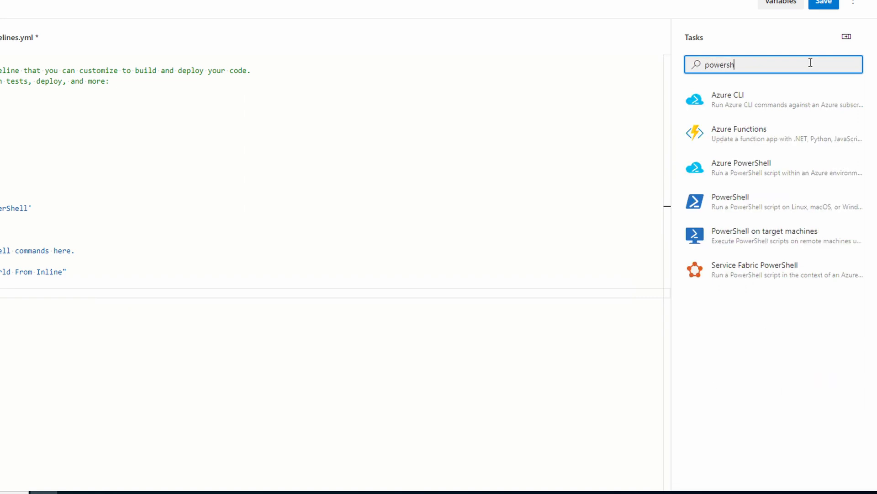
click(730, 201)
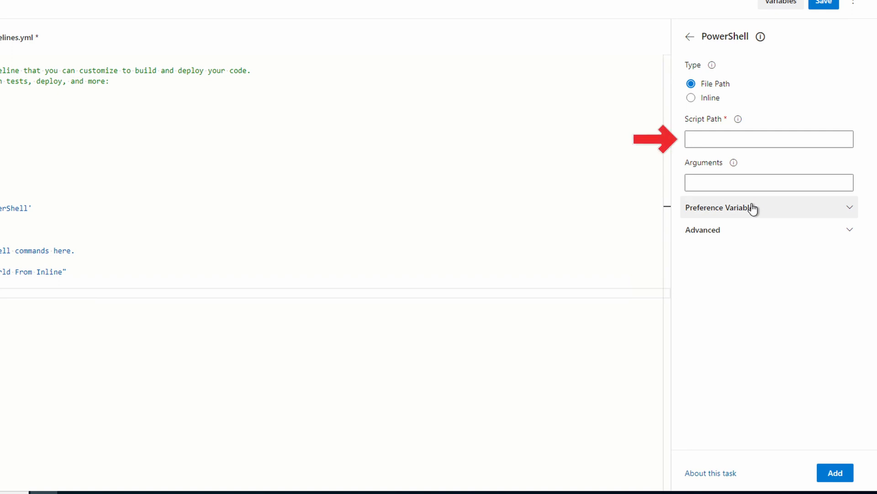
text(pow)
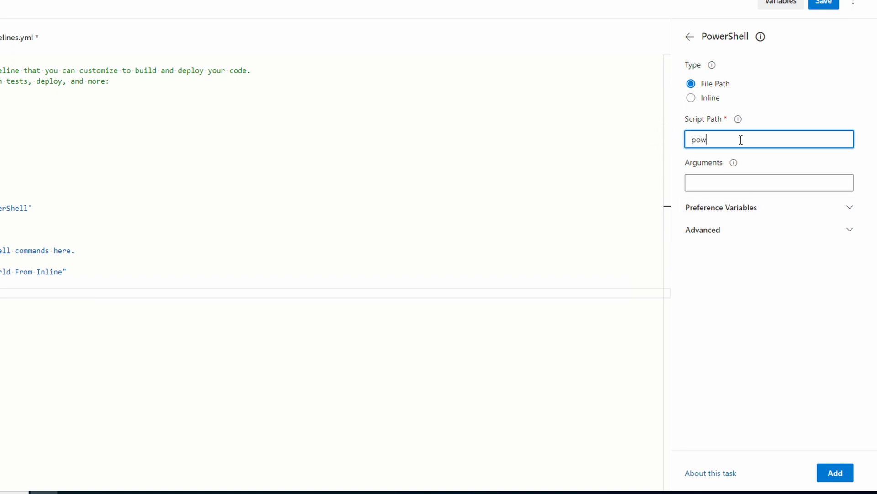
text(ershell)
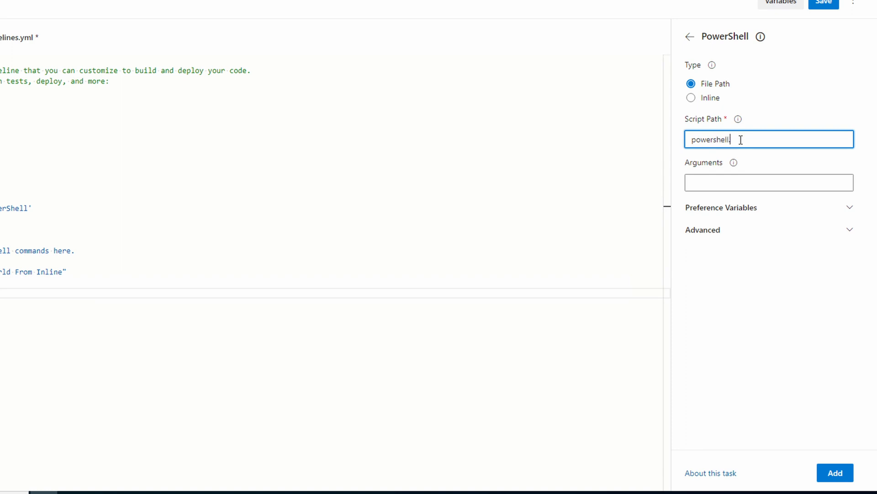
text(.ps1)
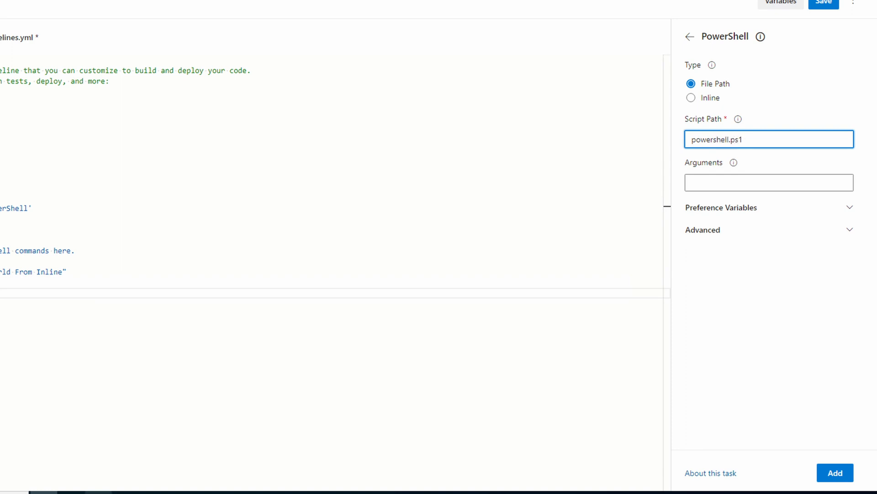
click(768, 139)
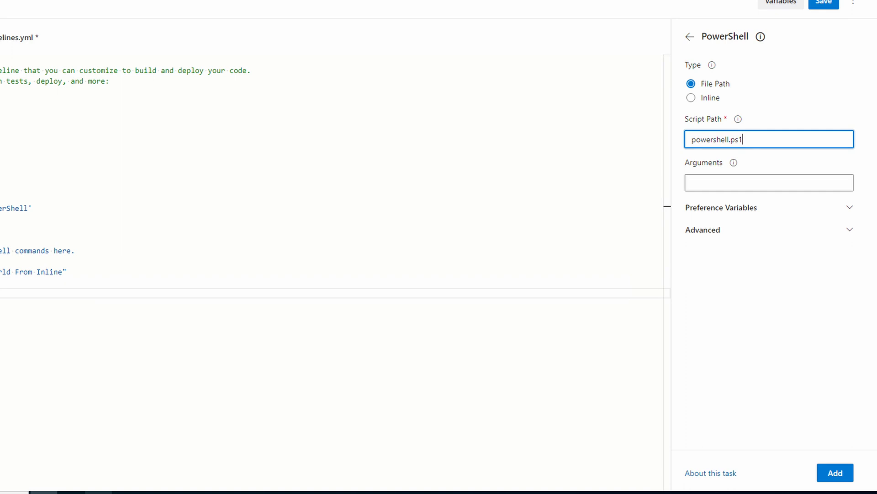
click(834, 473)
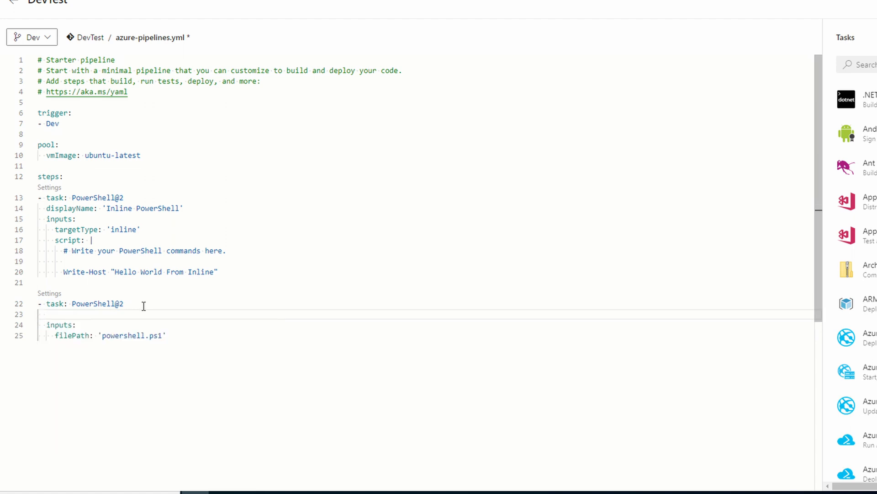
Step: Type displayName: 'PowerShell Script' under the second PowerShell@2 task
text(displayName:)
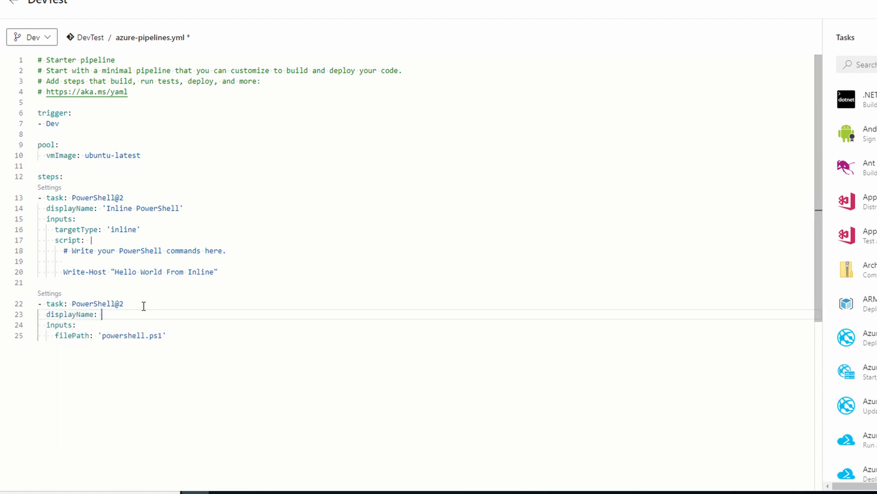
text('')
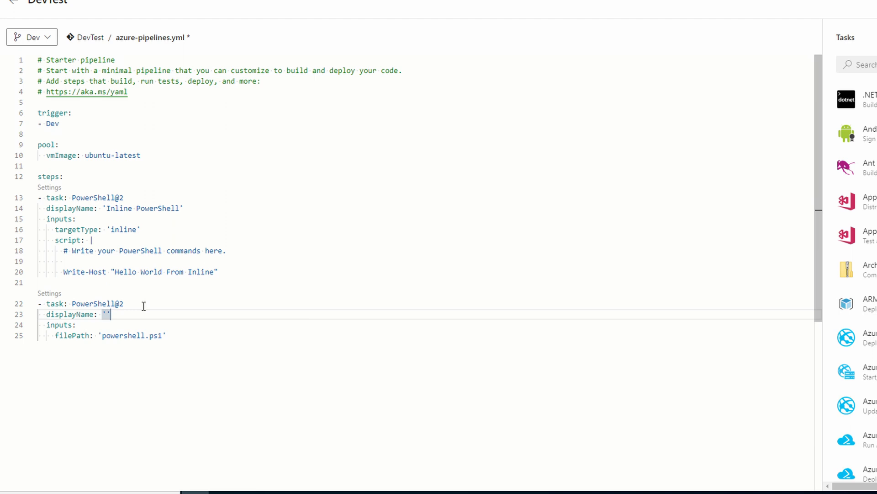
text(PowerShell Script)
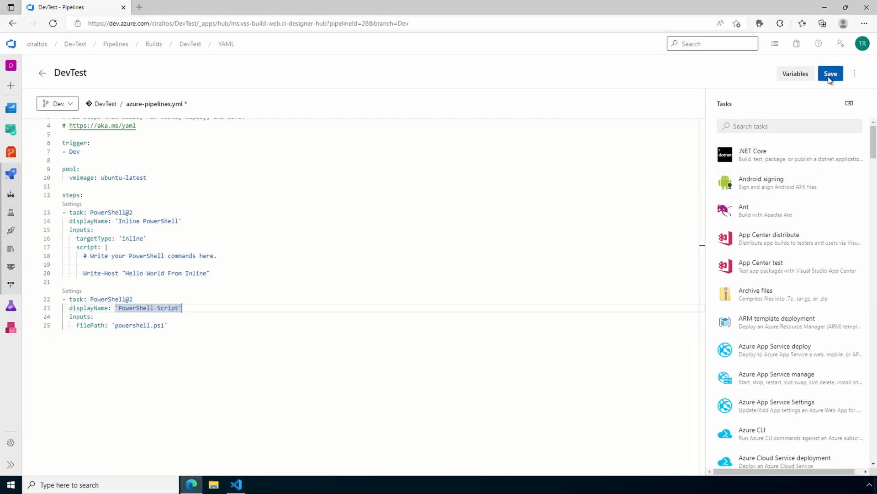
Step: Commit the edited pipeline YAML directly to the Dev branch
click(830, 73)
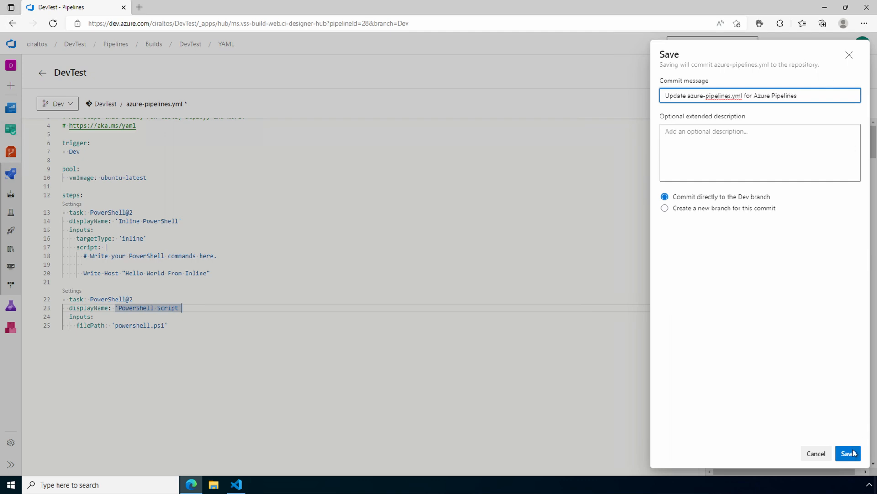
click(848, 452)
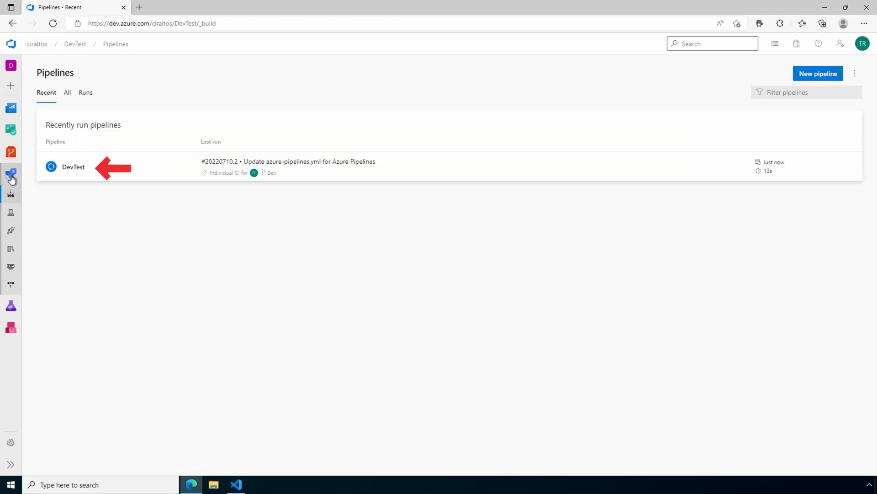
Step: Open the Job log of DevTest run #20220710.2
click(73, 167)
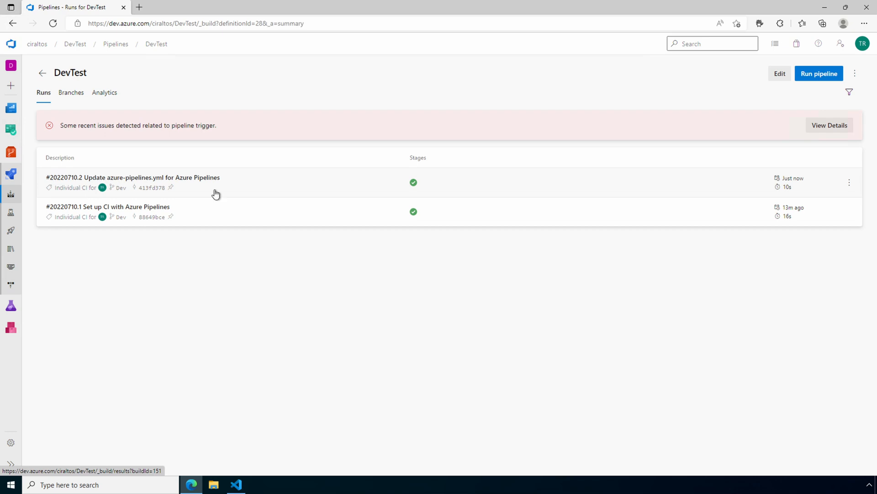
click(133, 177)
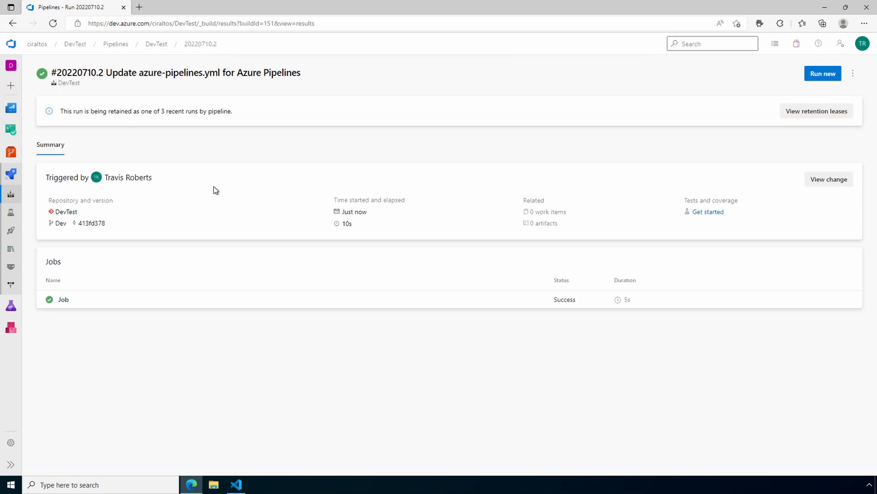
click(63, 299)
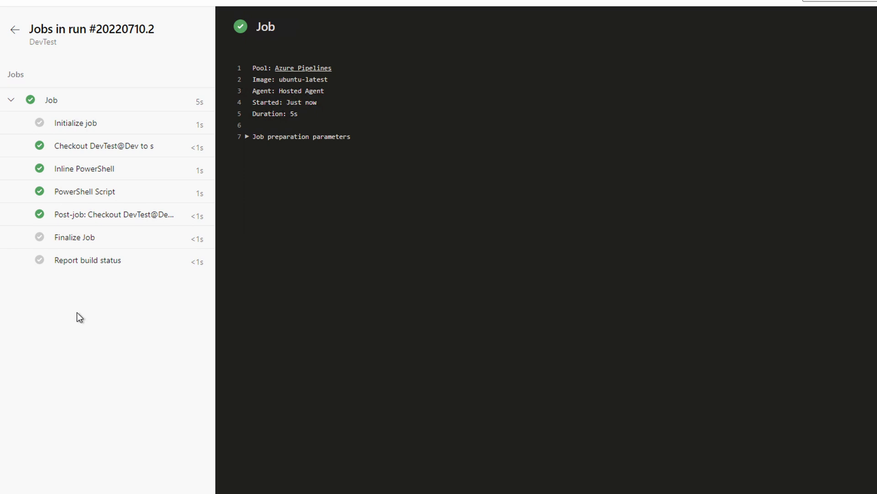
Step: Inspect the Inline PowerShell and PowerShell Script step outputs in the job log
click(84, 168)
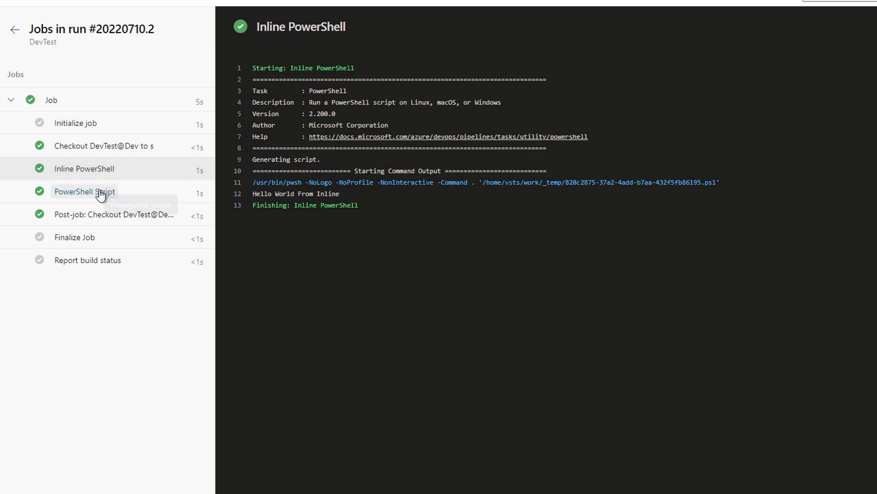
click(85, 192)
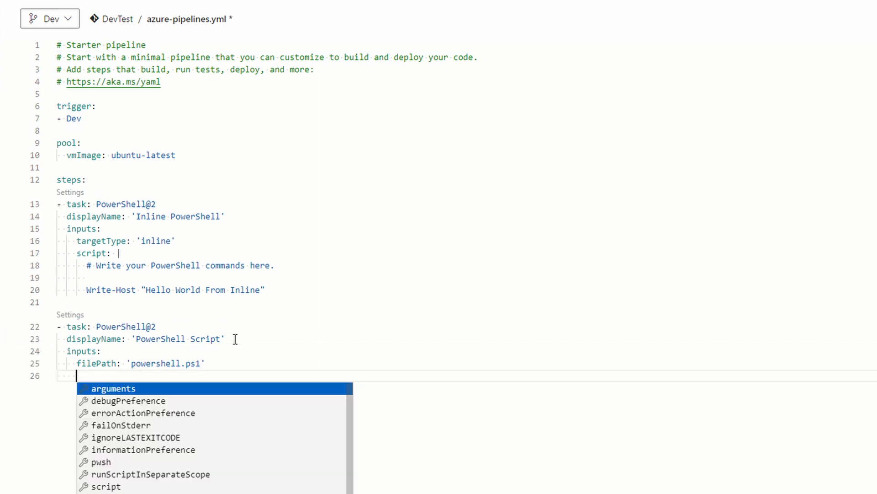
Step: Add arguments: -message "Hello World from Script" under the script task's filePath
click(114, 388)
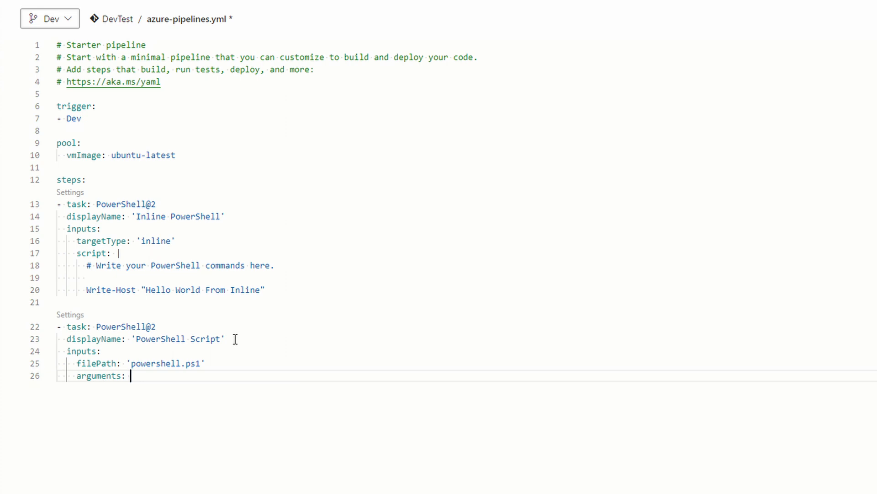
text('')
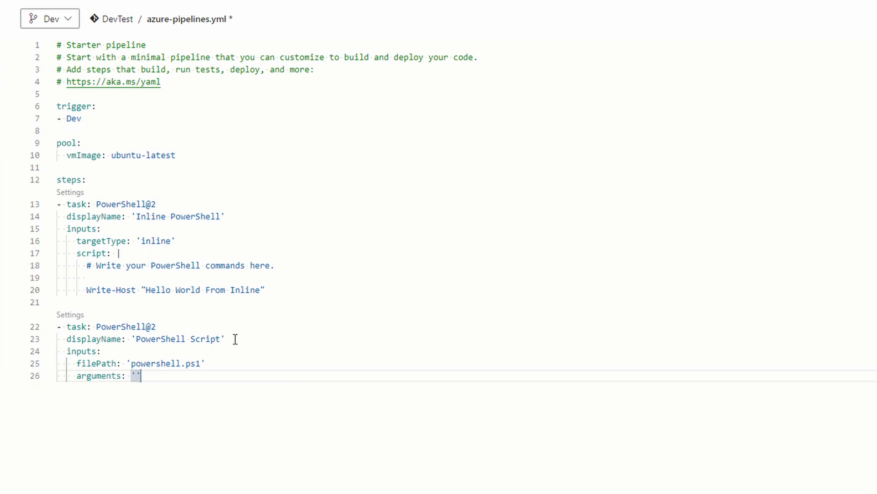
text(-me)
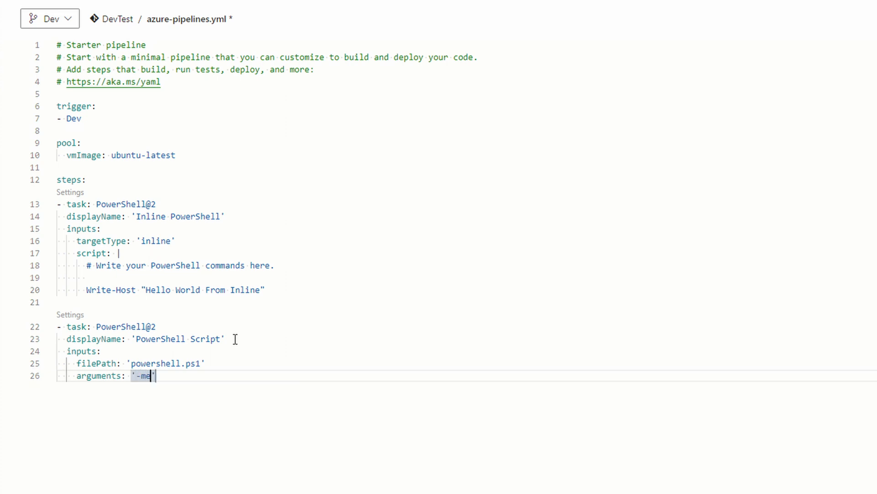
text(ssage)
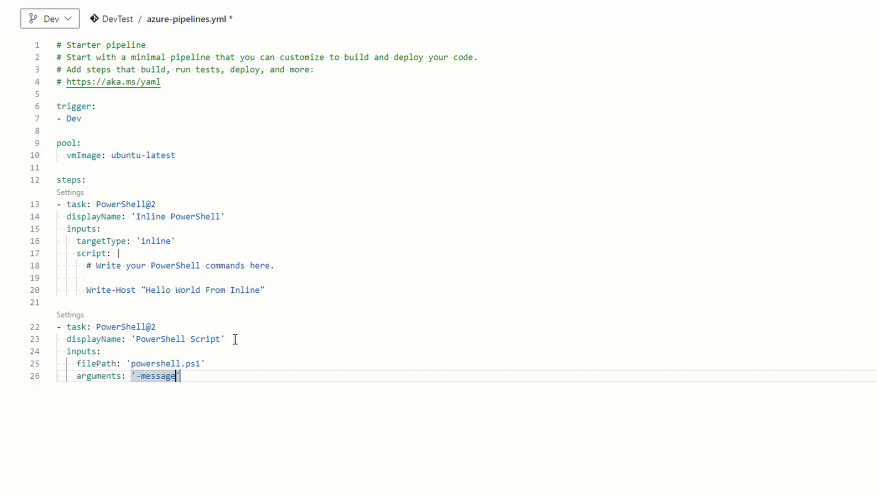
text(")
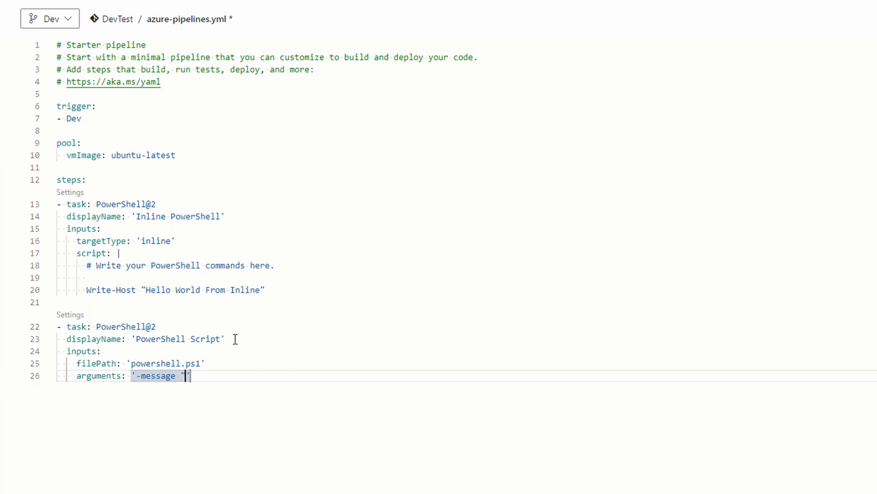
text(Hello)
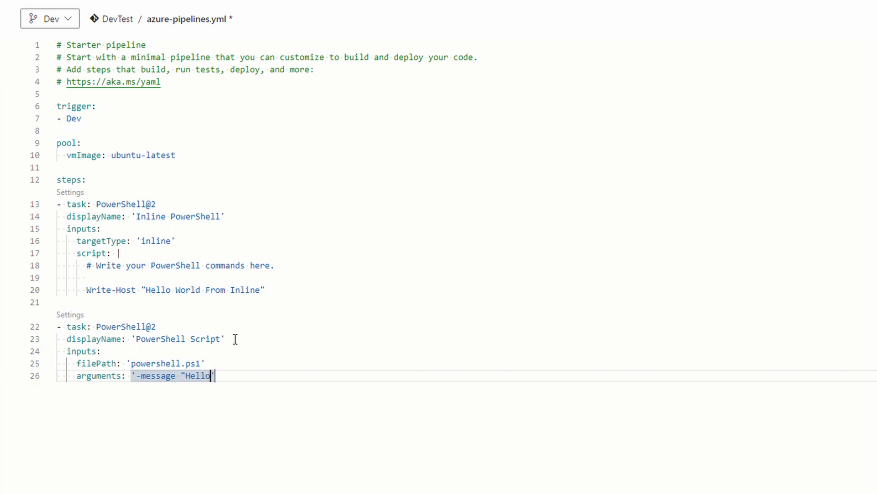
text(World)
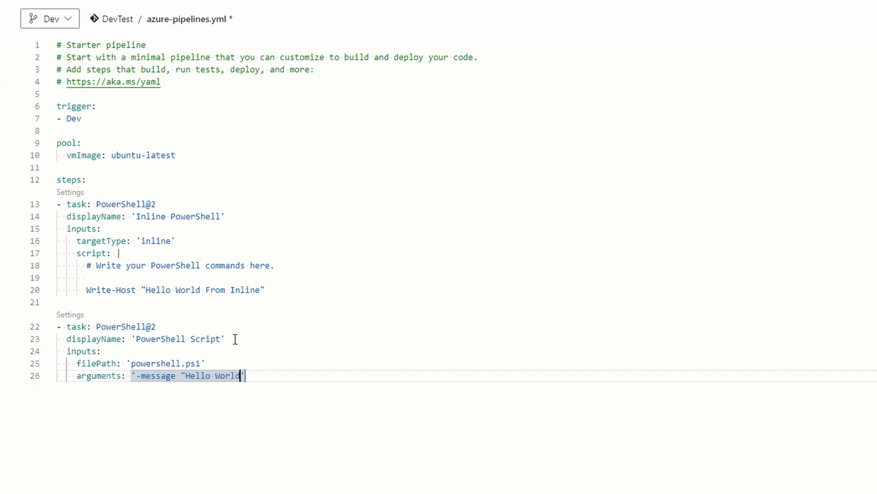
text(from)
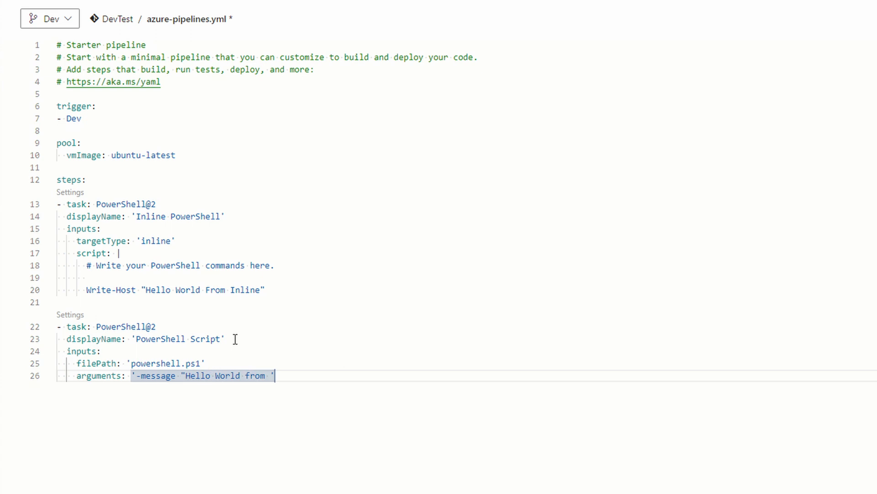
text(Script)
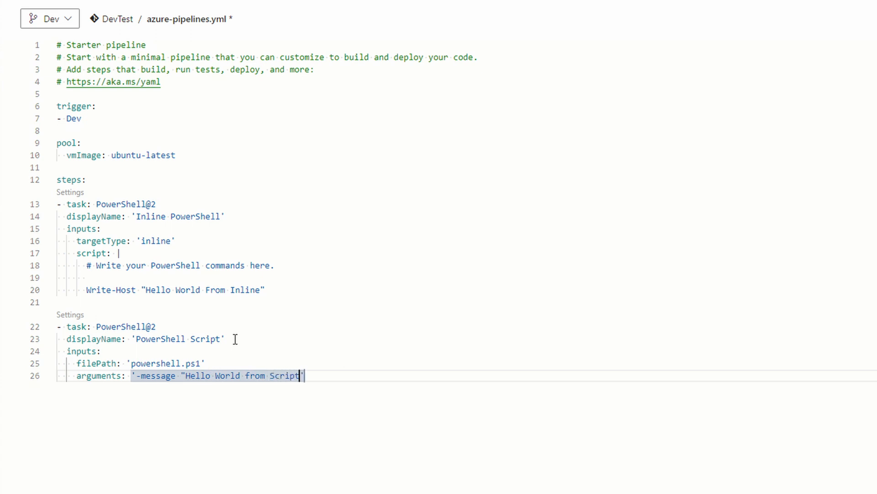
text(")
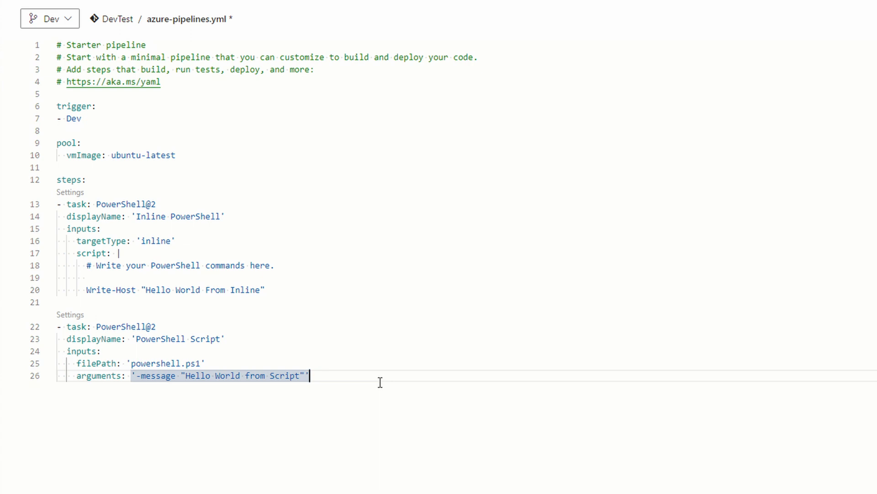
mouse_move(550, 421)
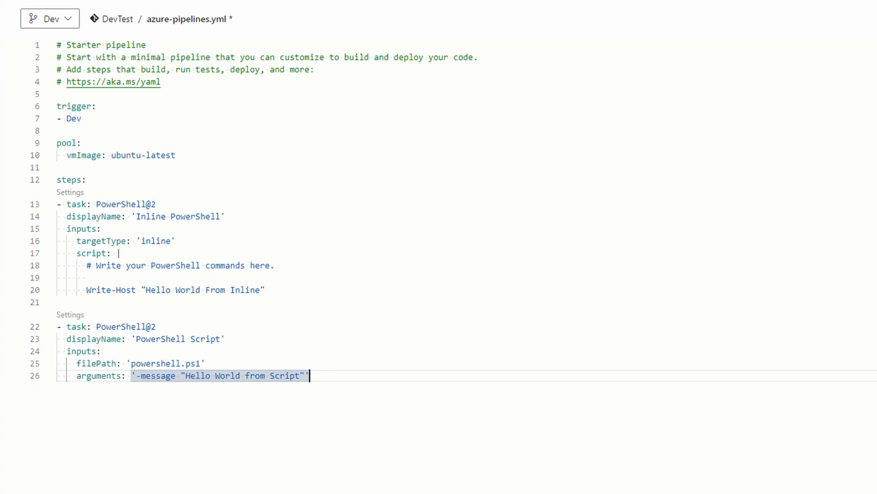
Step: Insert a top-level 'variables:' keyword between pool and steps
click(131, 166)
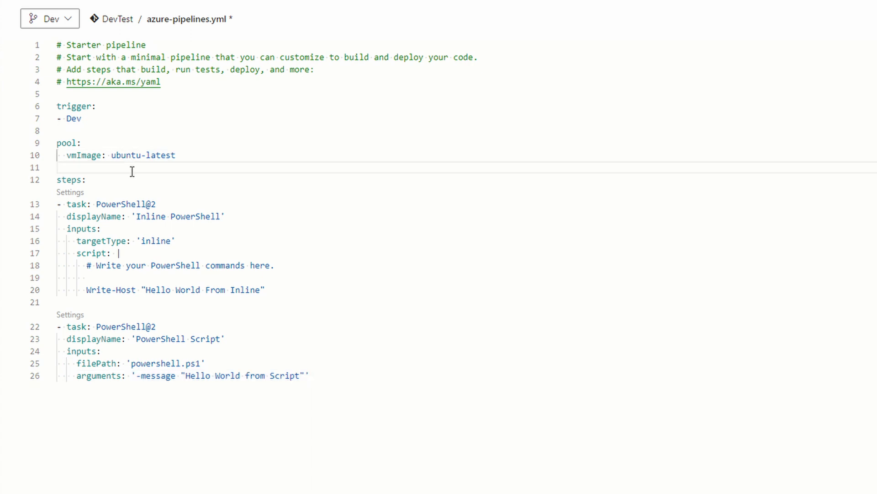
text(container:)
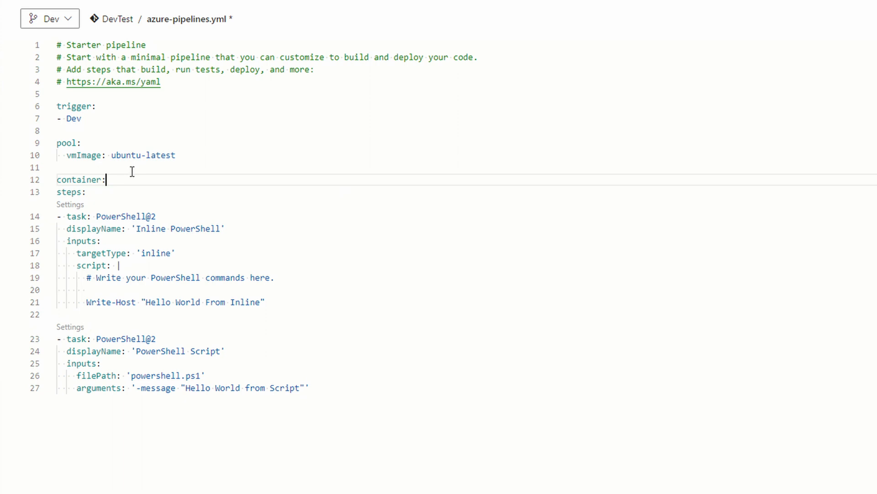
key(BackSpace)
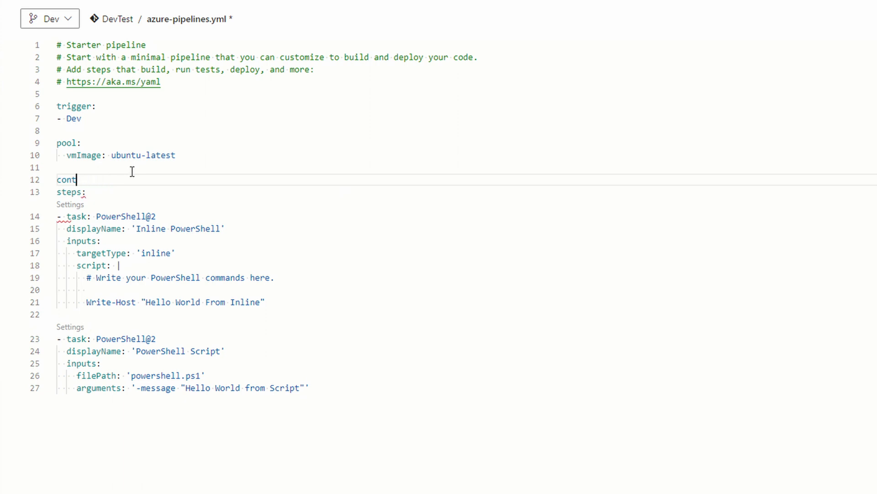
key(Backspace)
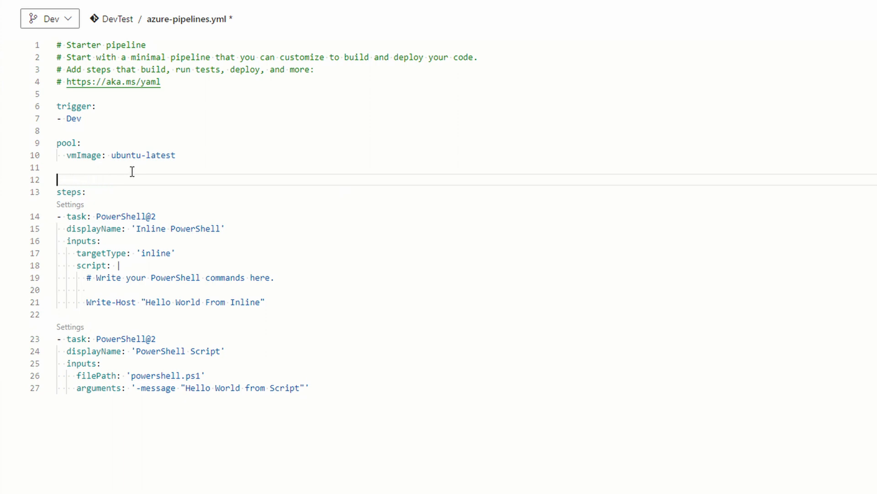
key(enter)
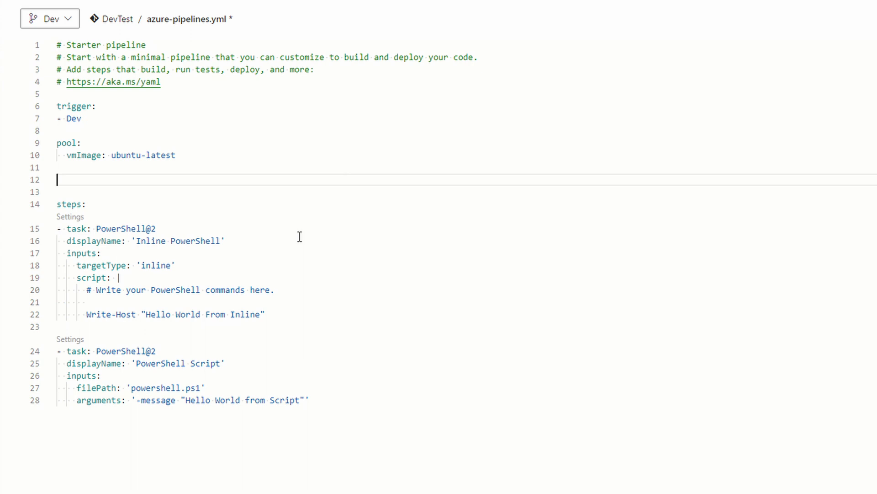
text(va)
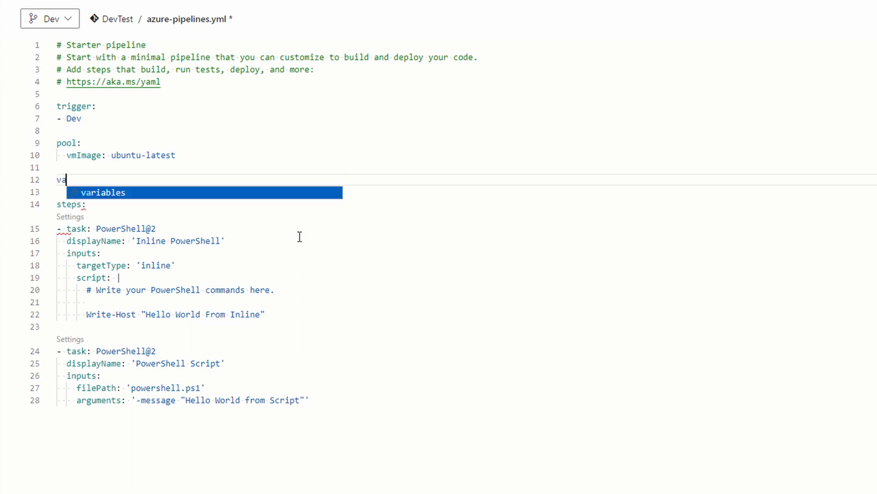
key(Tab)
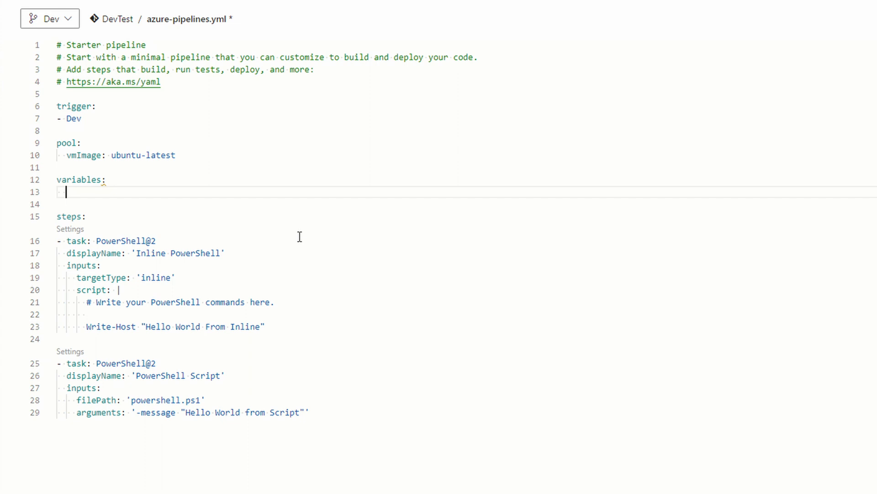
Step: Add pipelinevar: 'Hello World from Variable' under variables
text(pipe1)
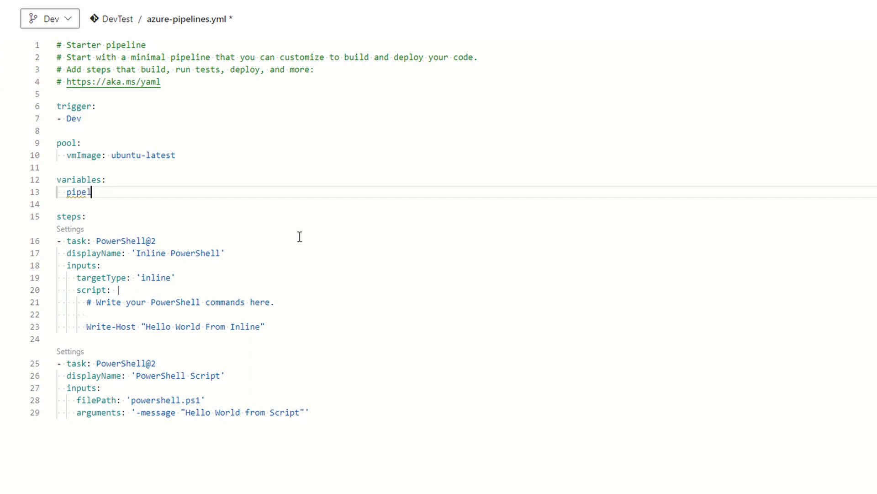
text(linevar)
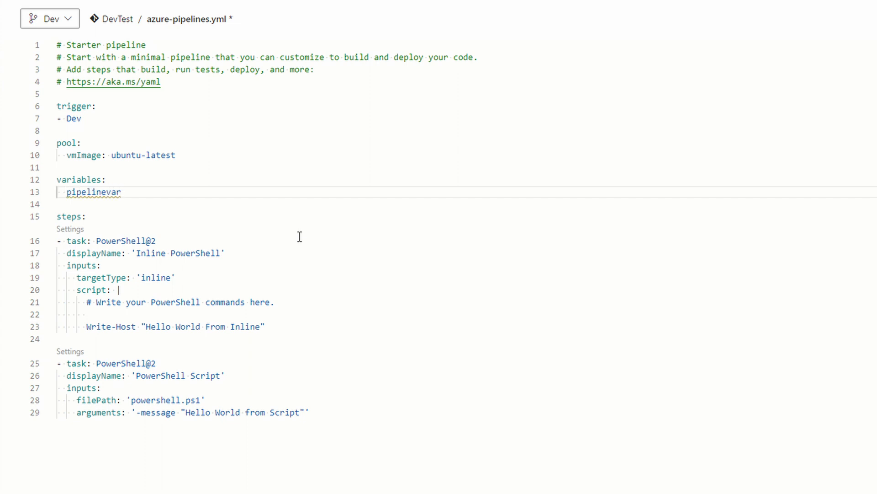
text(:)
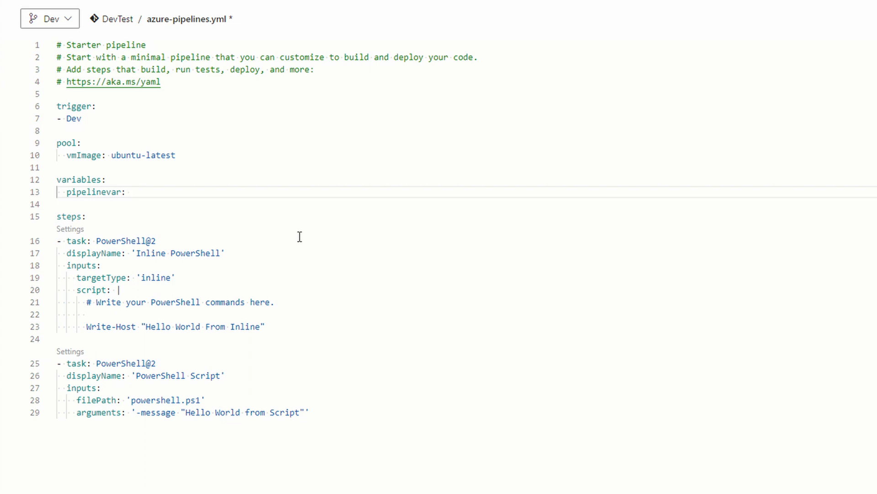
text('Hell')
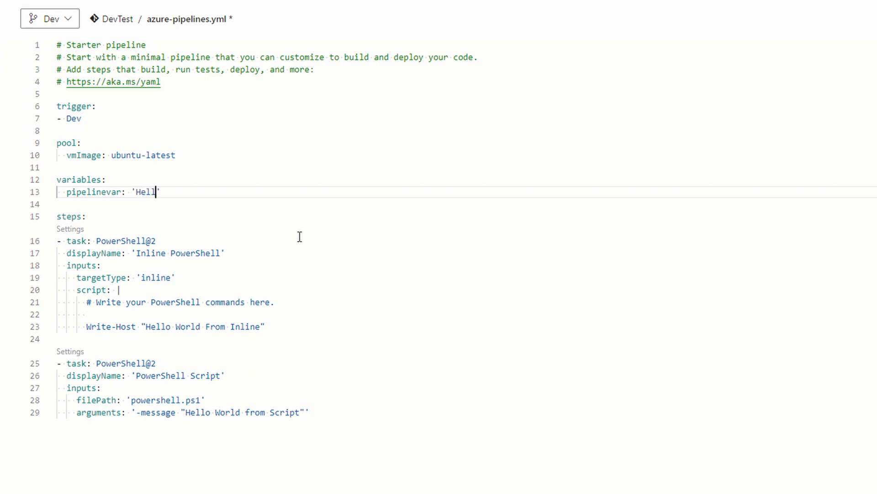
text(o World)
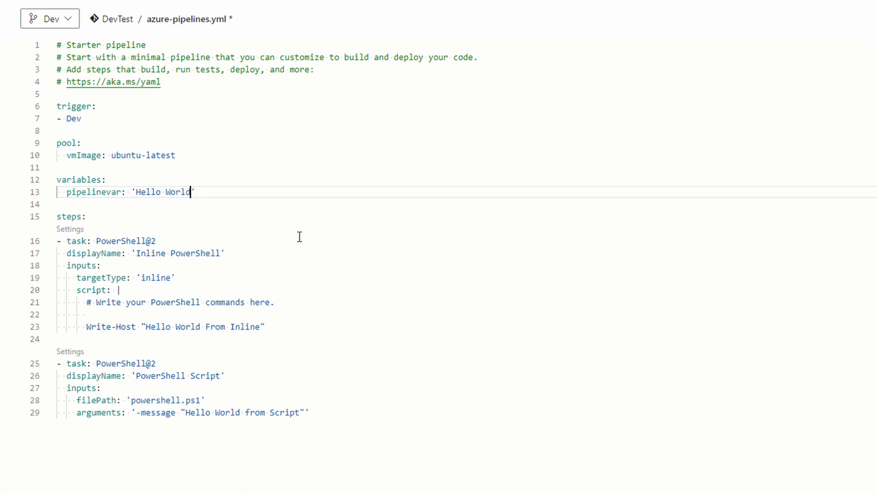
text(from Var)
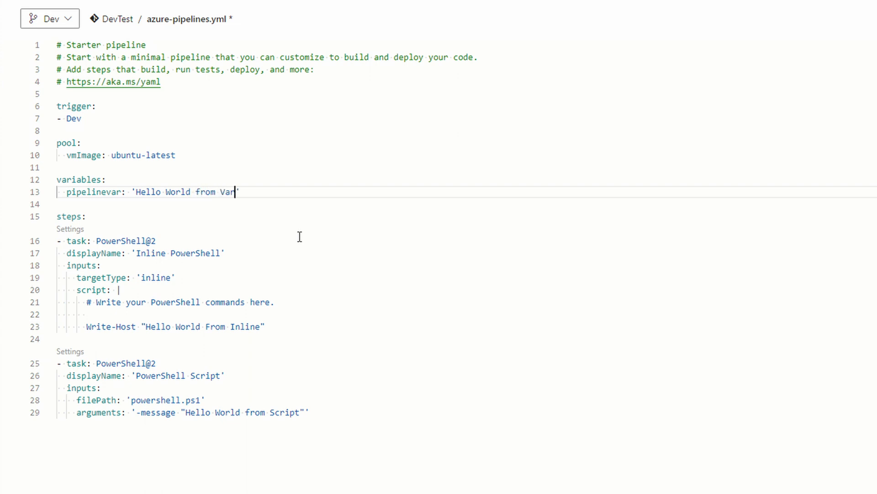
text(iable)
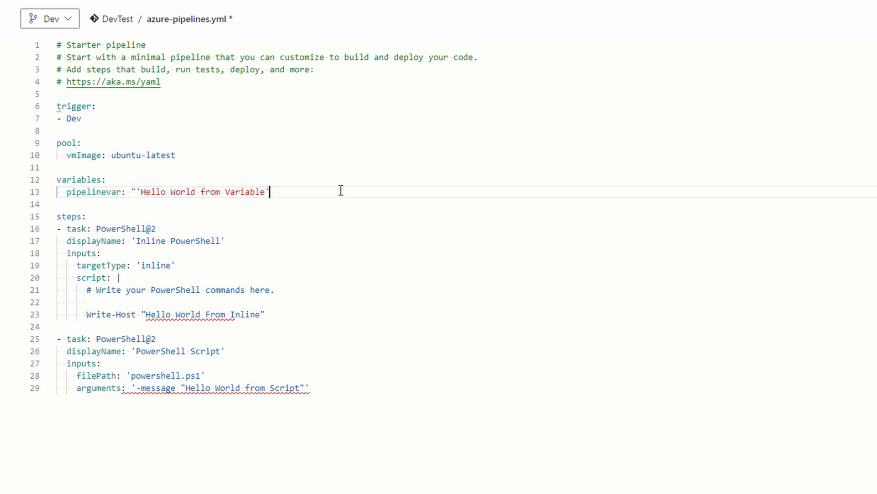
text(')
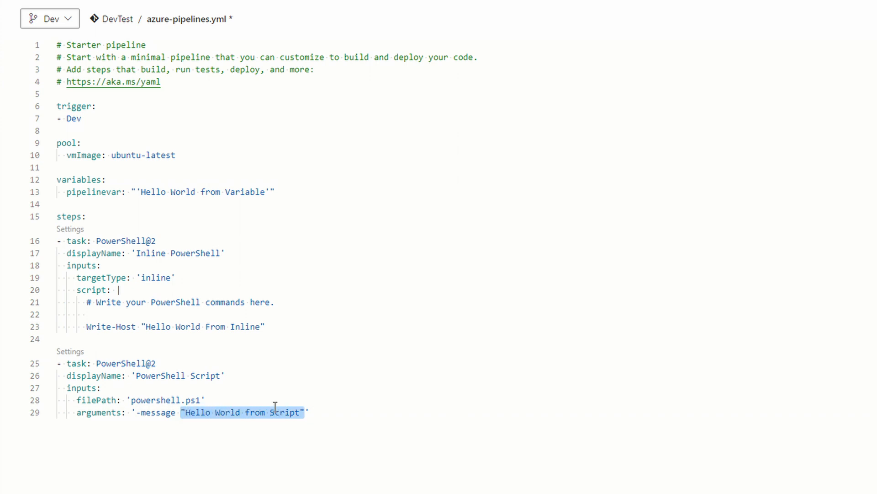
Step: Replace the hardcoded script message with $(pipelinevar) in the arguments line
key(Delete)
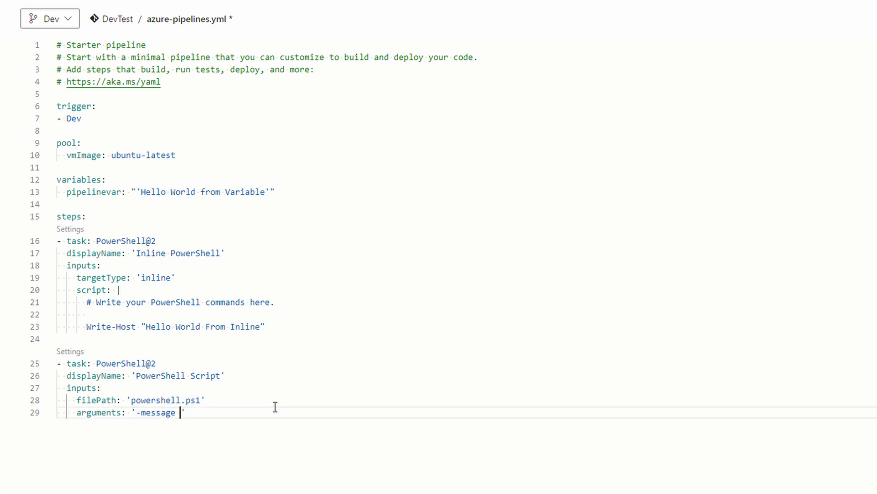
text($)
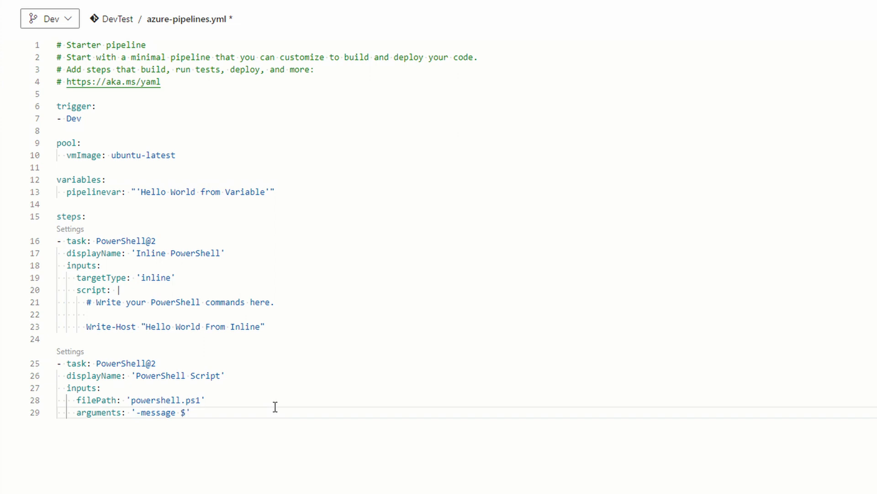
text(()
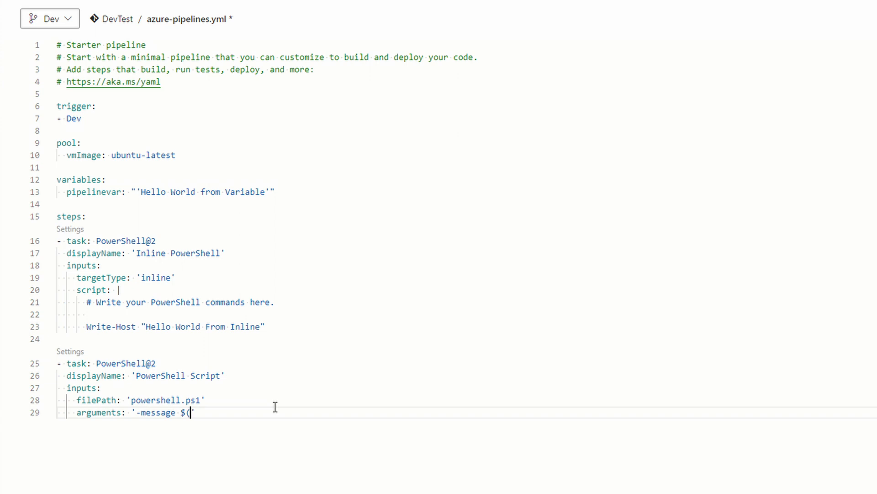
text(pipe)
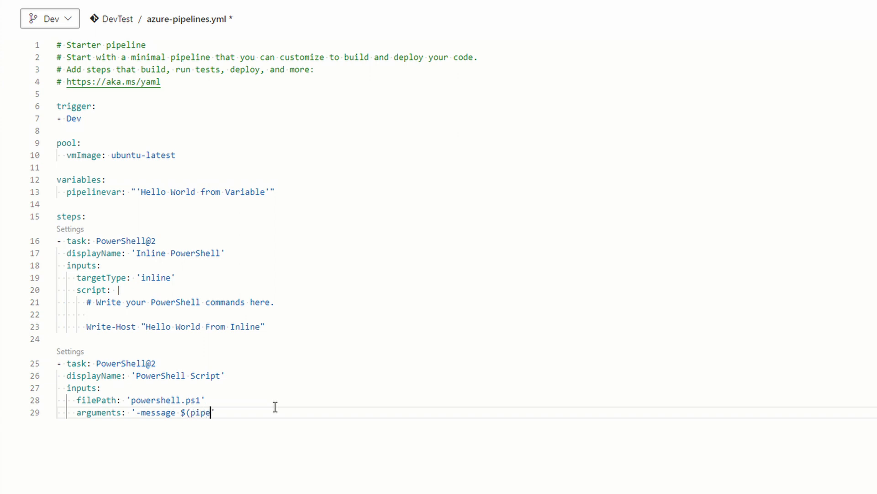
text(lineva)
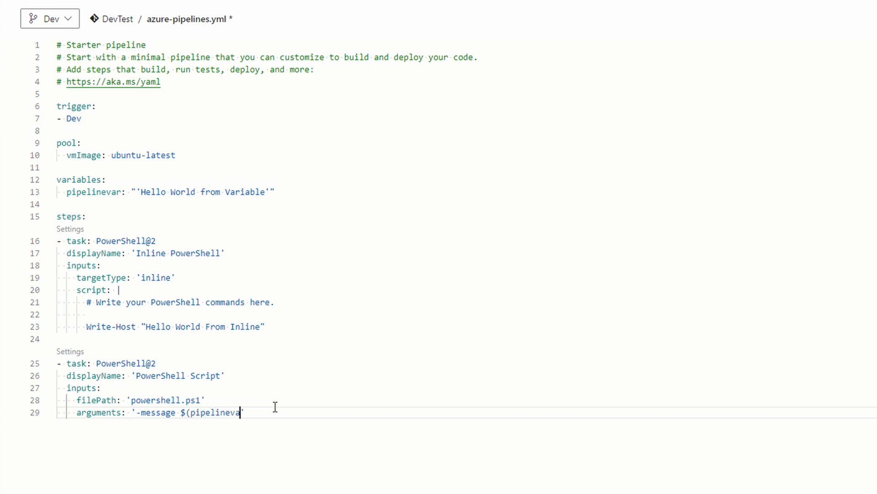
text(r)')
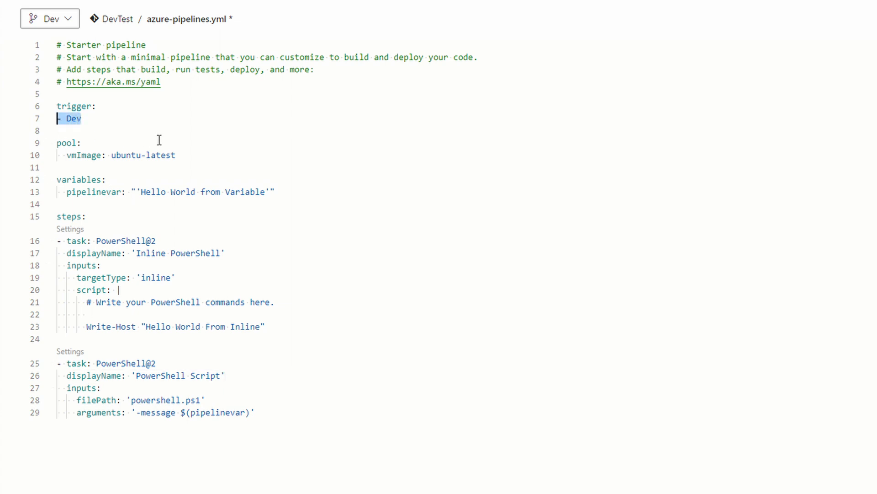
Step: Replace the '- Dev' trigger entry with 'trigger: none'
key(Backspace)
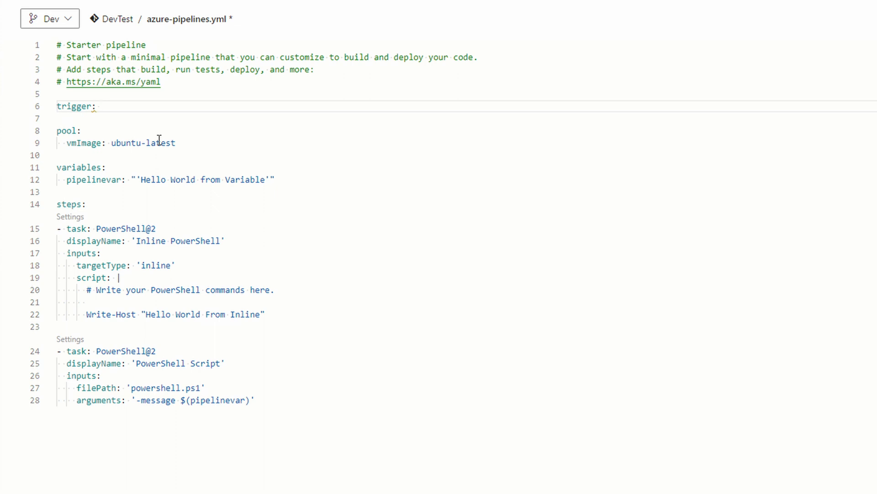
text(none)
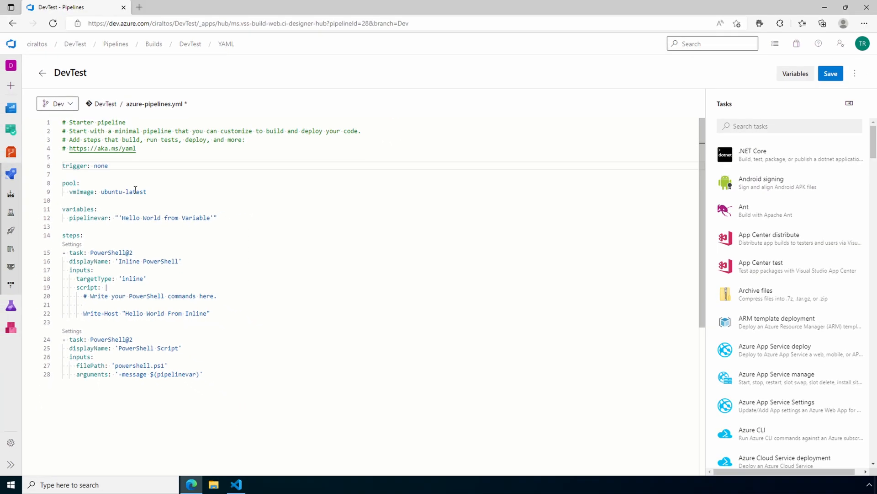
Step: Commit the variable and trigger changes directly to the Dev branch
click(830, 74)
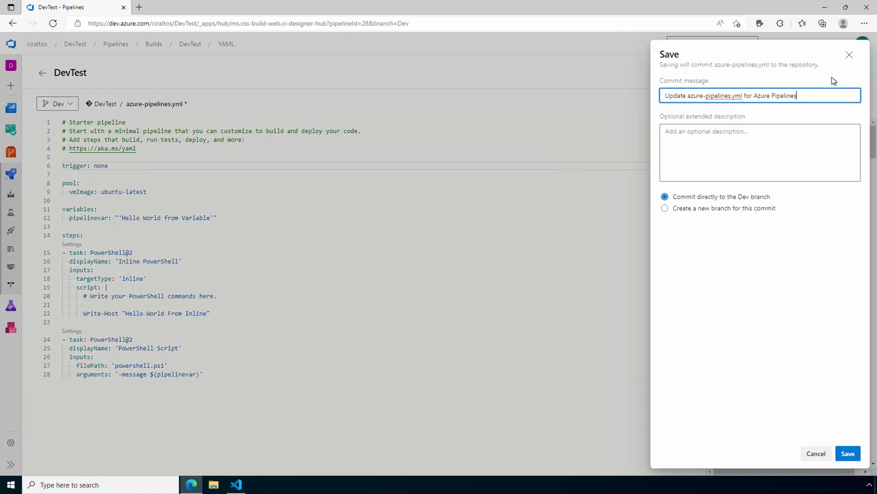
click(848, 453)
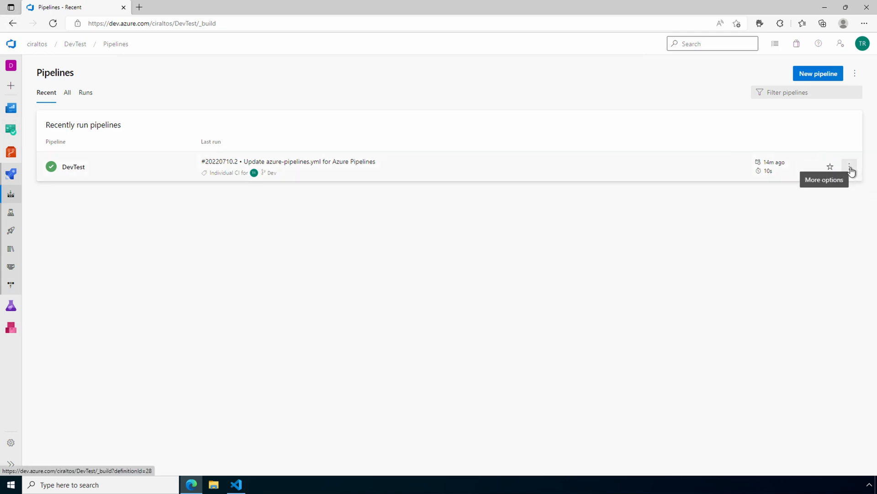
Step: Run the DevTest pipeline manually from the Dev branch
click(850, 166)
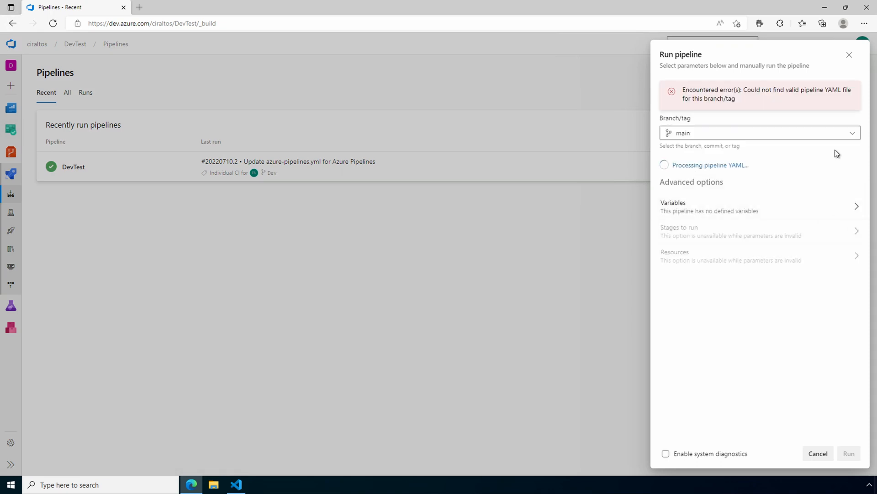
click(759, 132)
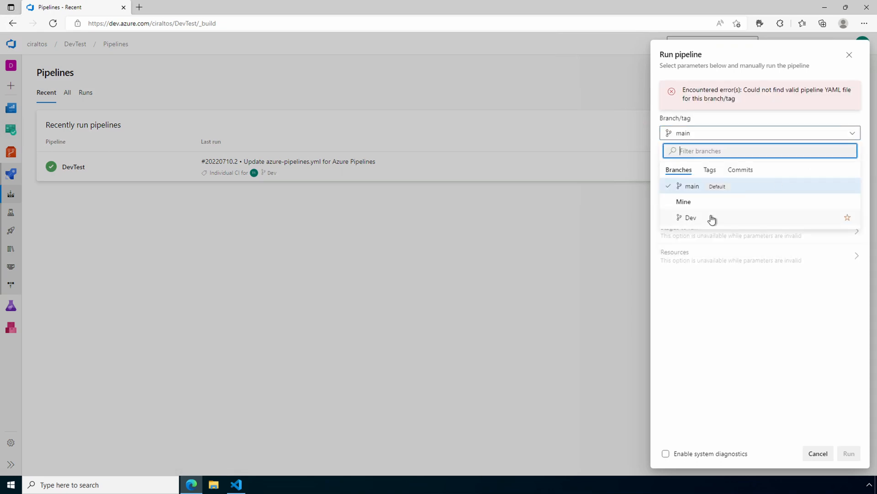
click(690, 217)
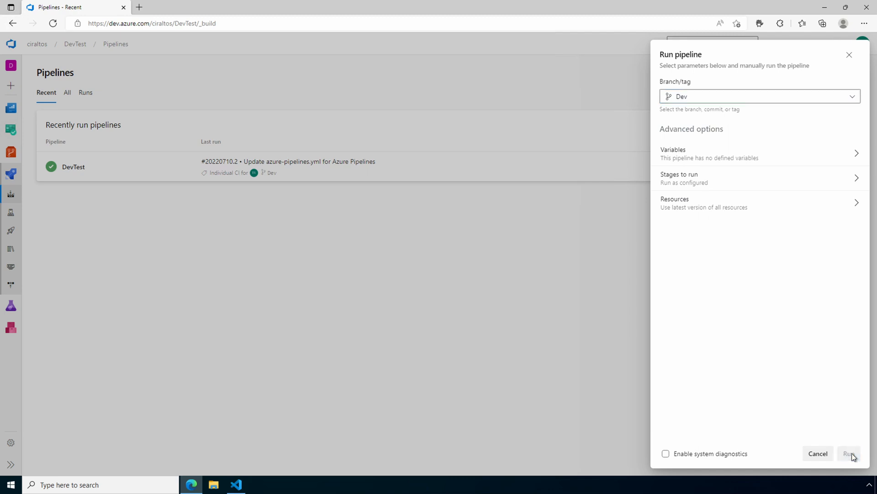
click(850, 454)
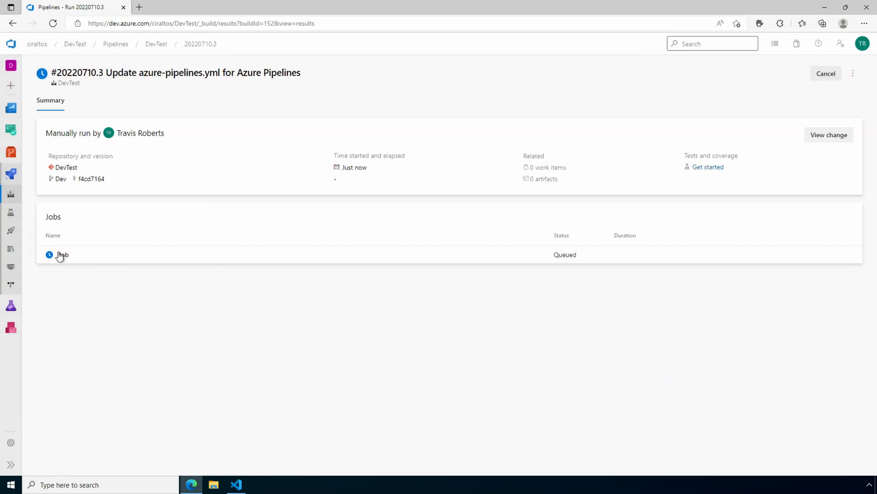
Step: Open run #20220710.3's job and view the PowerShell Script step log showing 'Hello World from Variable'
click(62, 254)
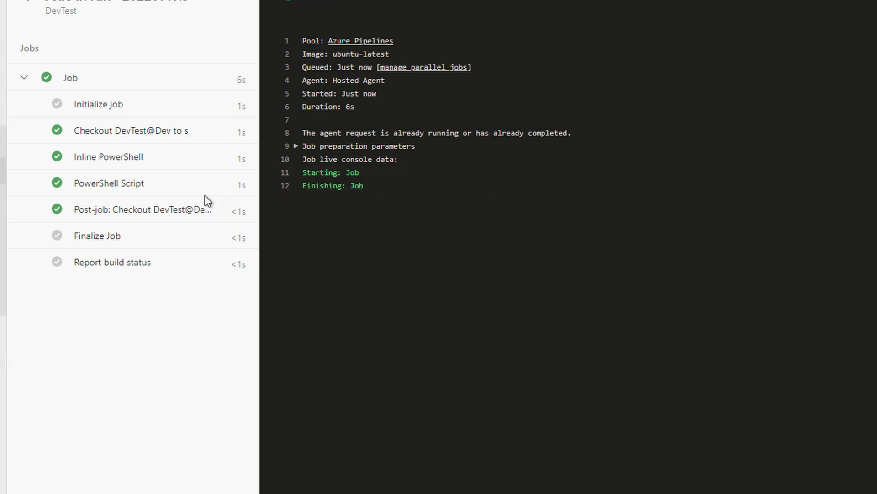
click(109, 183)
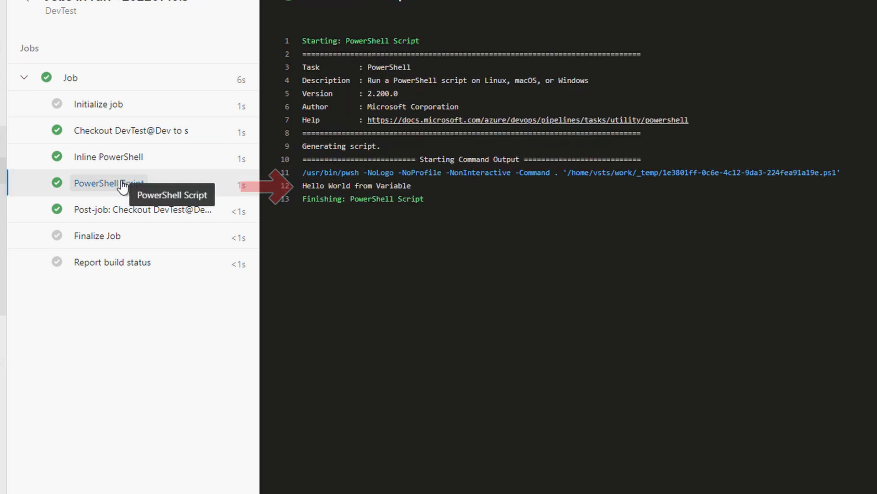